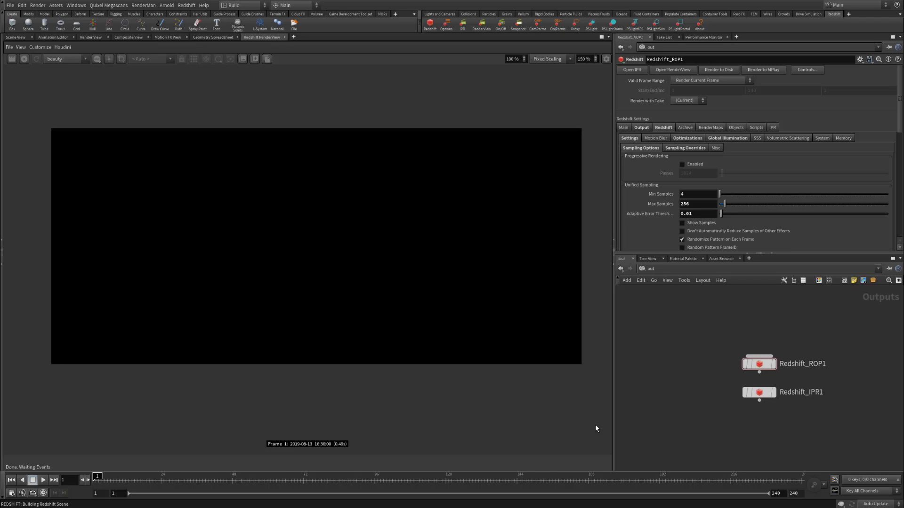
{"action": "mouse_move", "coordinate": [434, 275]}
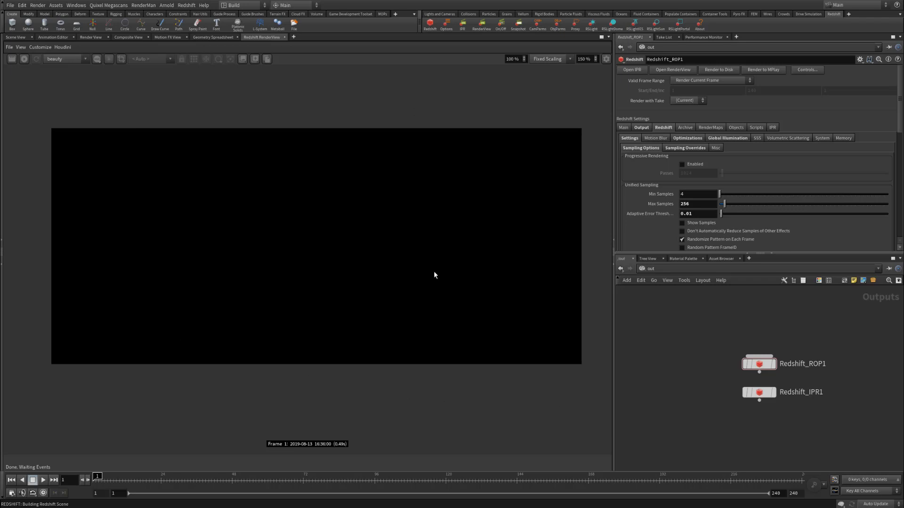
{"action": "mouse_move", "coordinate": [293, 273]}
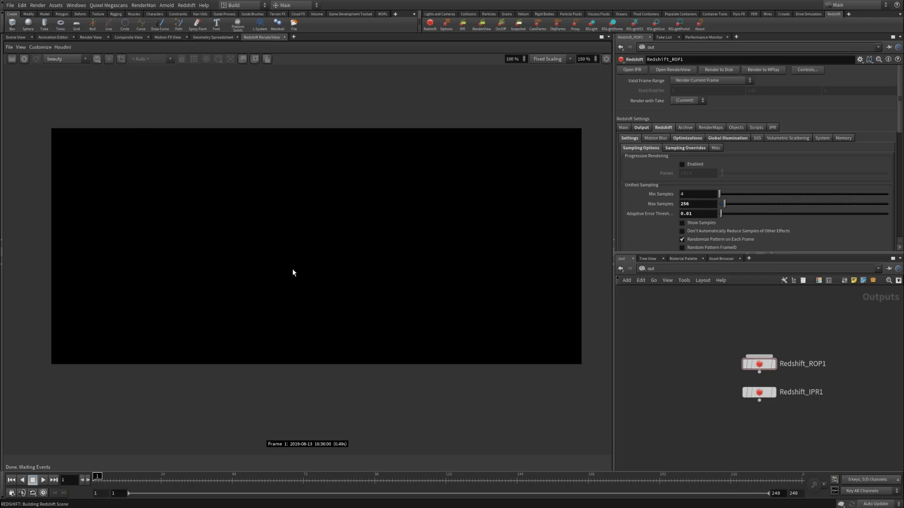
{"action": "mouse_move", "coordinate": [376, 241]}
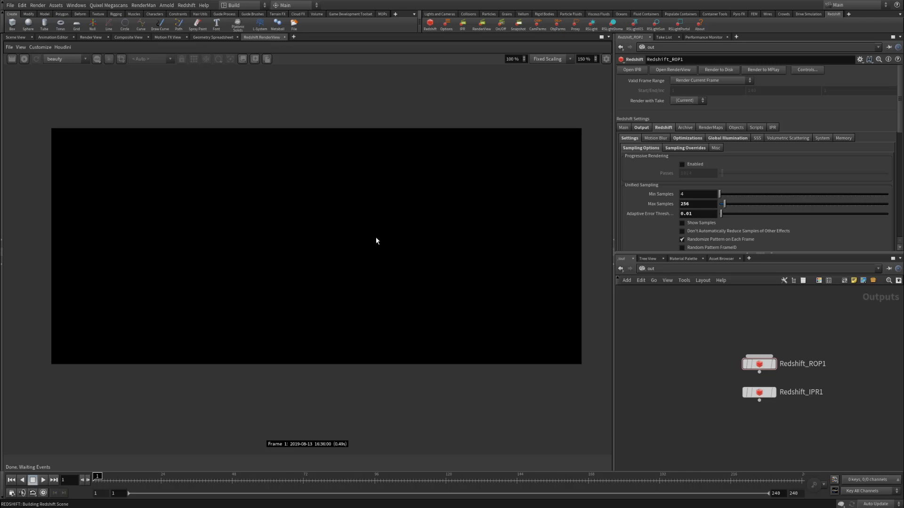
{"action": "mouse_move", "coordinate": [292, 274]}
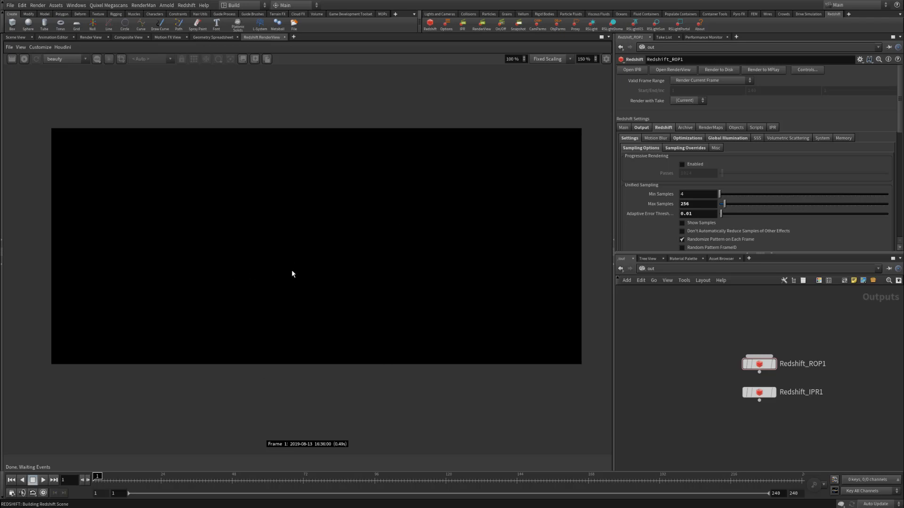
{"action": "mouse_move", "coordinate": [683, 260]}
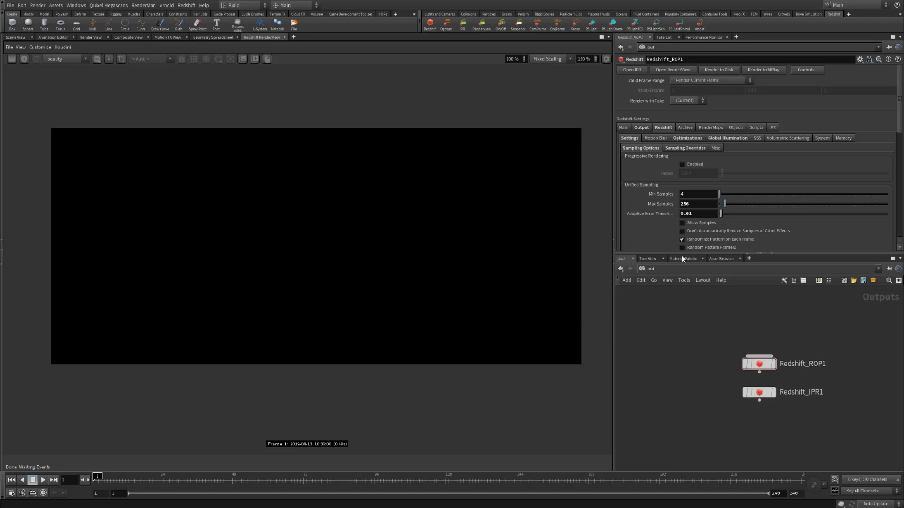
Show the material palette listing the gallery tree plus Material1 and Diamond.
{"action": "left_click", "coordinate": [682, 258]}
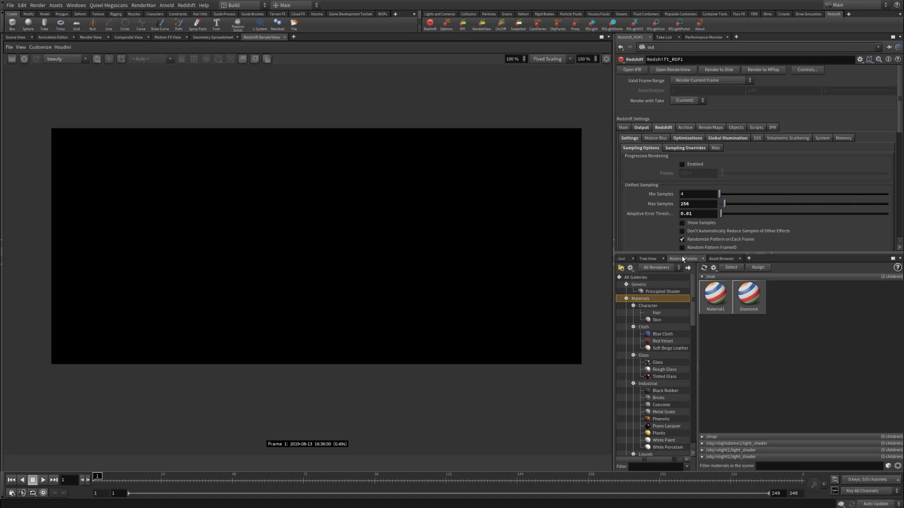
Make a floating panel of type Redshift RenderInfo and clear its message log.
{"action": "left_click", "coordinate": [75, 5]}
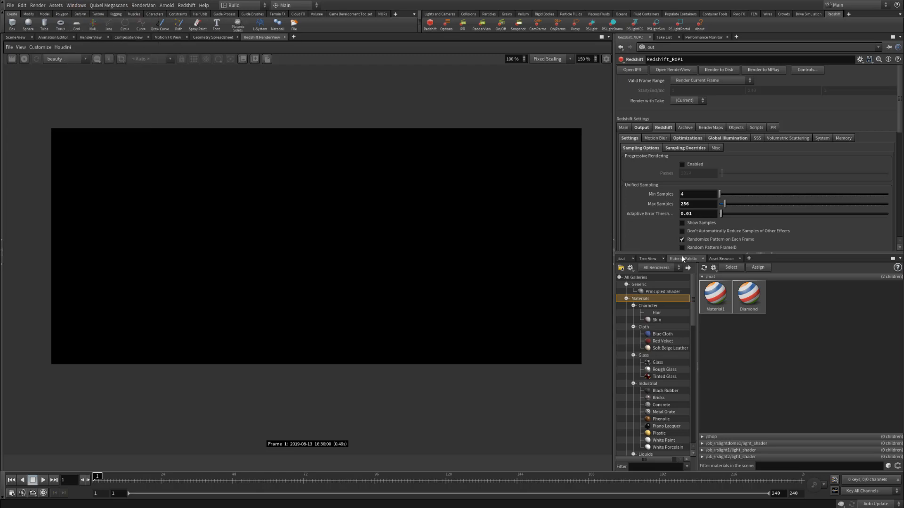
{"action": "left_click", "coordinate": [75, 5]}
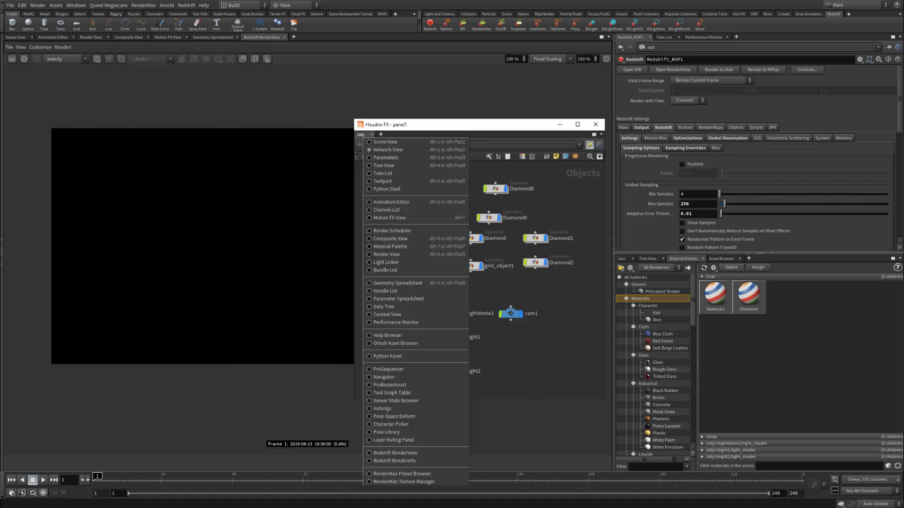
{"action": "mouse_move", "coordinate": [395, 416]}
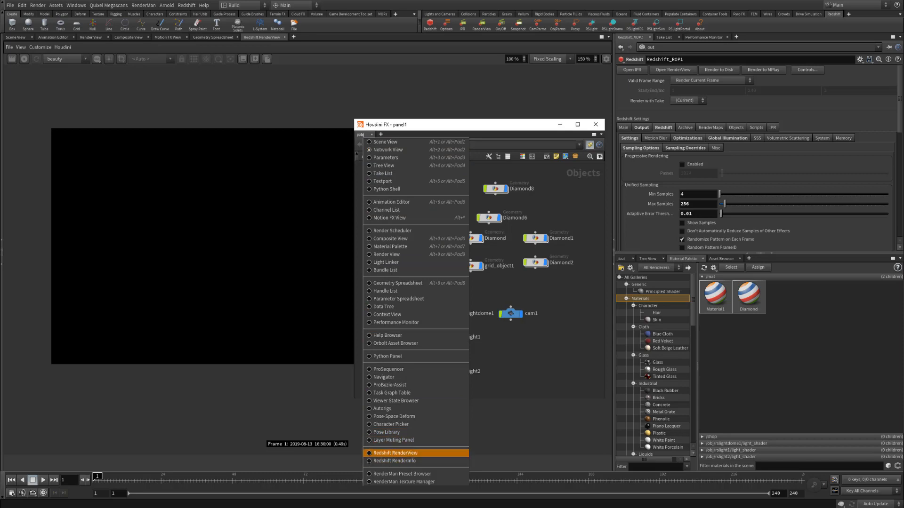
{"action": "left_click", "coordinate": [396, 460]}
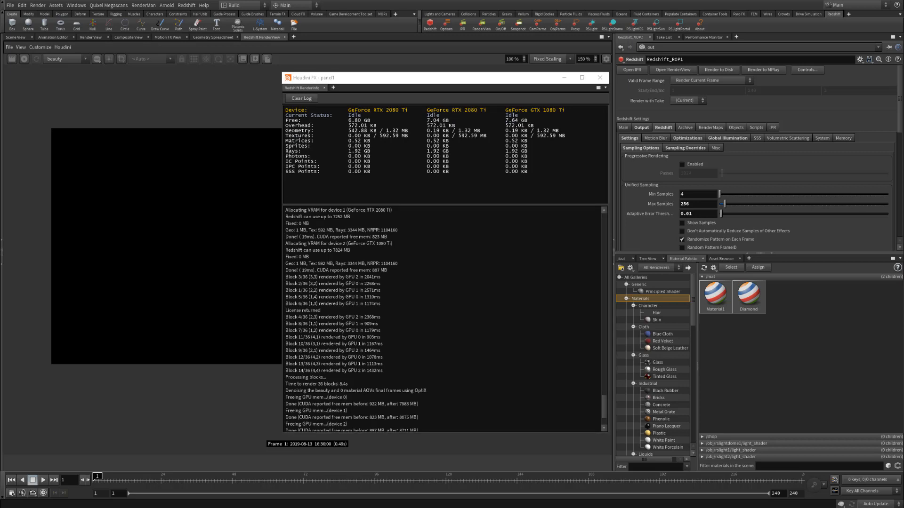
{"action": "left_click", "coordinate": [299, 98]}
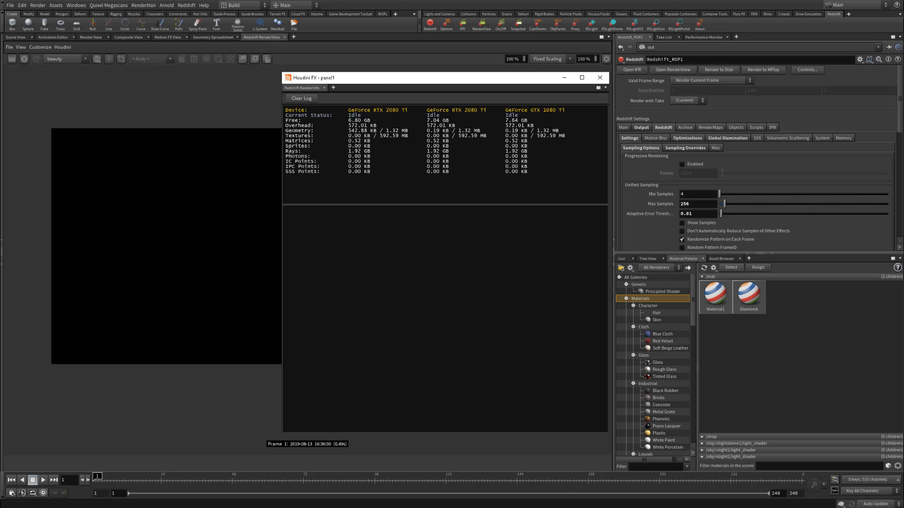
{"action": "mouse_move", "coordinate": [702, 443]}
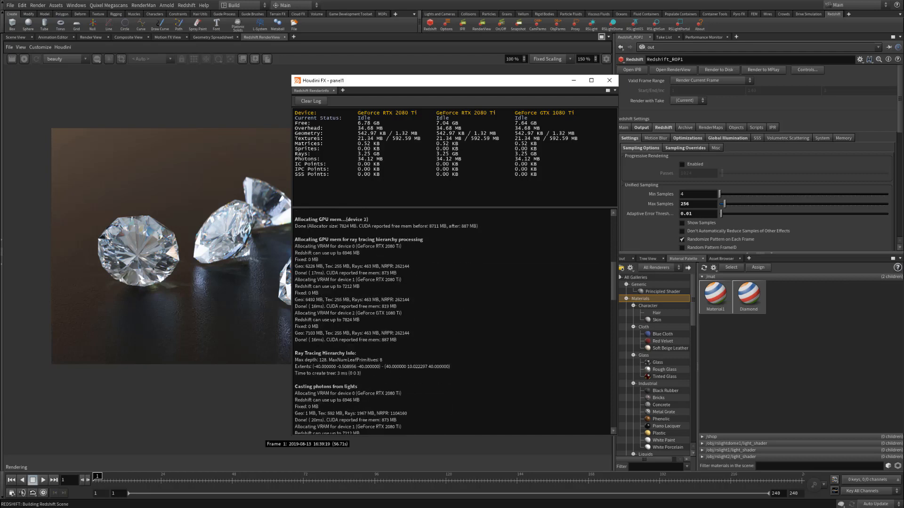
Scroll the RenderInfo log as the diamonds render fills it with messages.
{"action": "scroll", "scroll_direction": "down", "scroll_amount": 3}
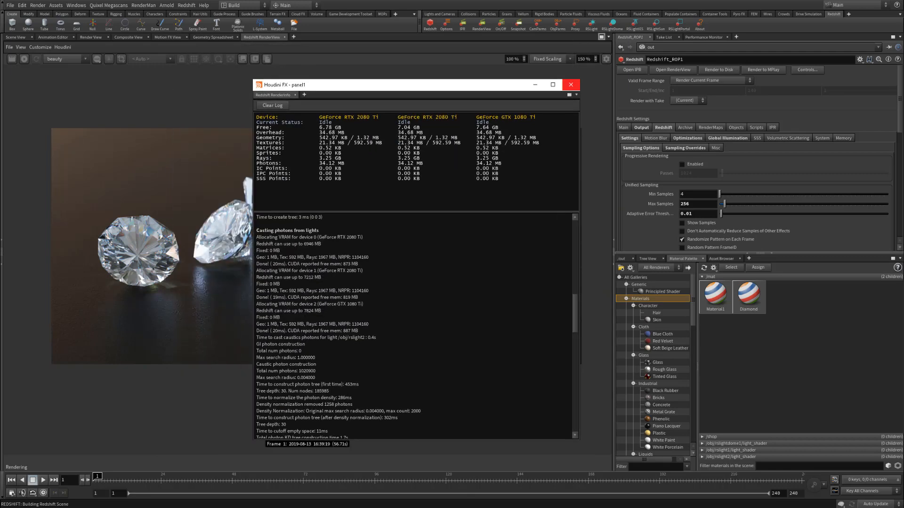
Close the floating RenderInfo panel to reveal the finished diamonds render.
{"action": "left_click", "coordinate": [570, 83]}
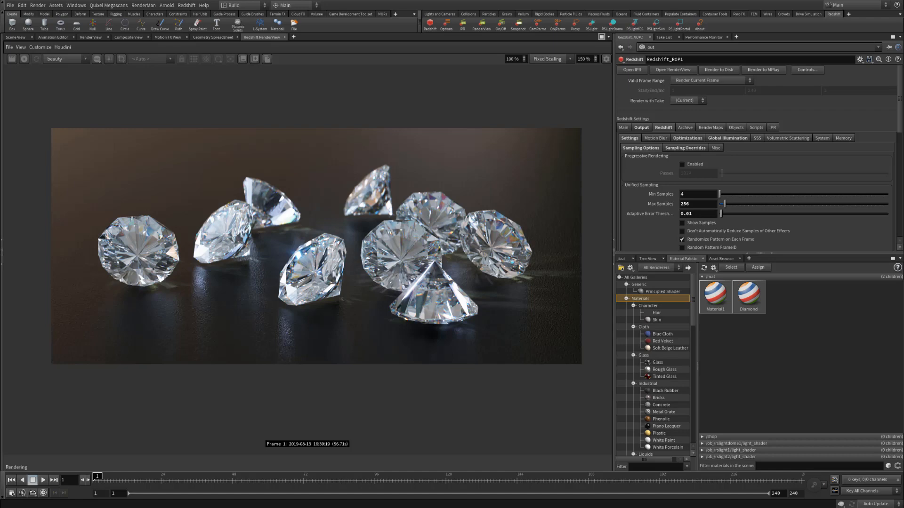
{"action": "scroll", "scroll_direction": "down", "scroll_amount": 3}
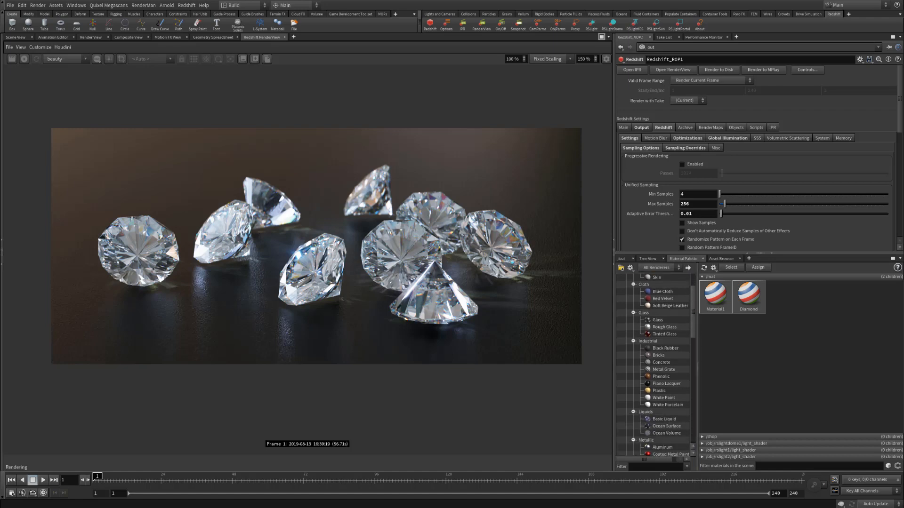
{"action": "scroll", "scroll_direction": "down", "scroll_amount": 3}
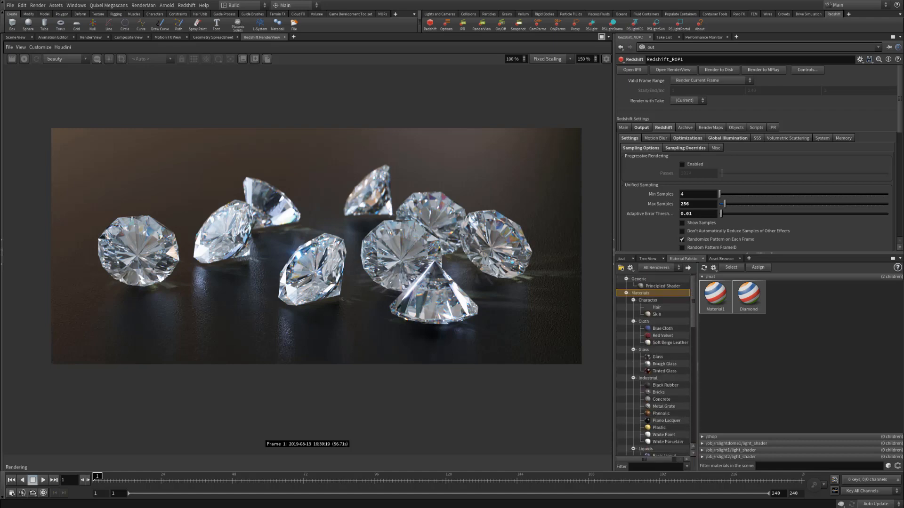
{"action": "scroll", "scroll_direction": "down", "scroll_amount": 3}
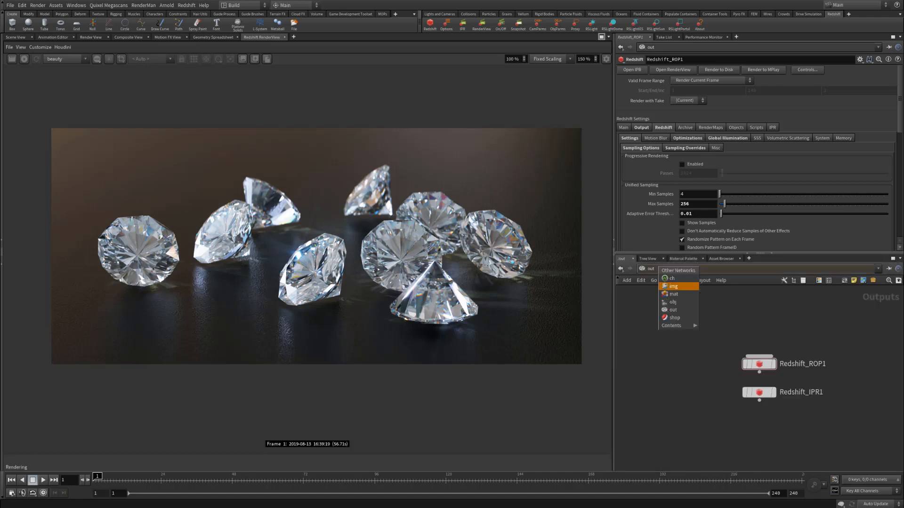
Switch the network editor to /mat and bring the material palette back.
{"action": "left_click", "coordinate": [672, 294]}
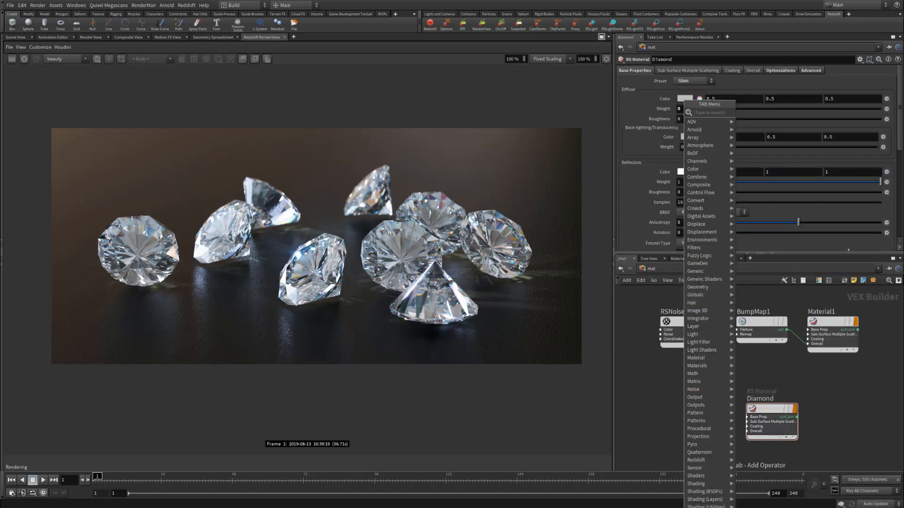
{"action": "mouse_move", "coordinate": [694, 326]}
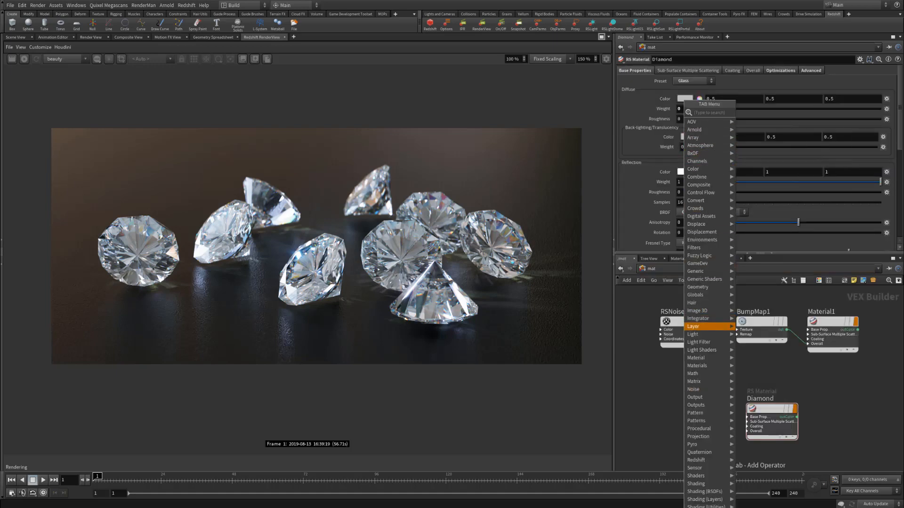
{"action": "mouse_move", "coordinate": [695, 397]}
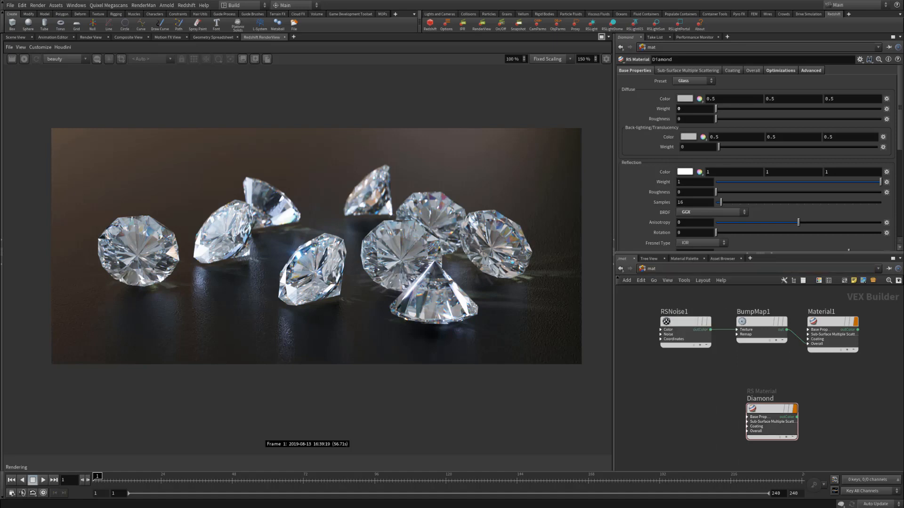
{"action": "left_click", "coordinate": [683, 258]}
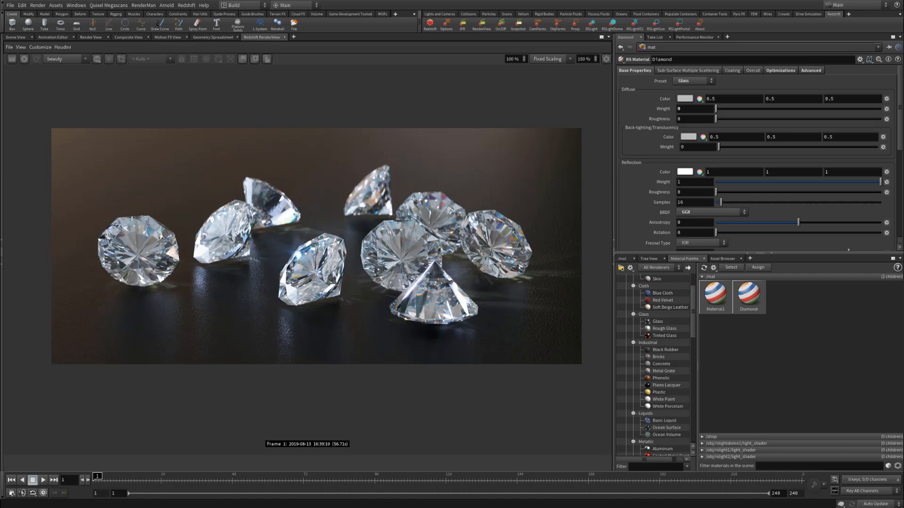
{"action": "left_click", "coordinate": [75, 6]}
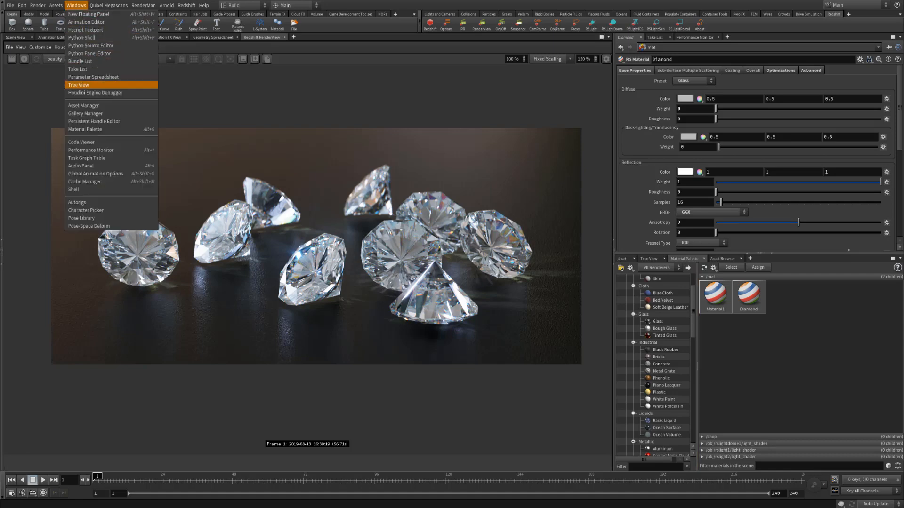
Try filtering the material palette gallery by renderer from its renderer menu.
{"action": "left_click", "coordinate": [21, 5]}
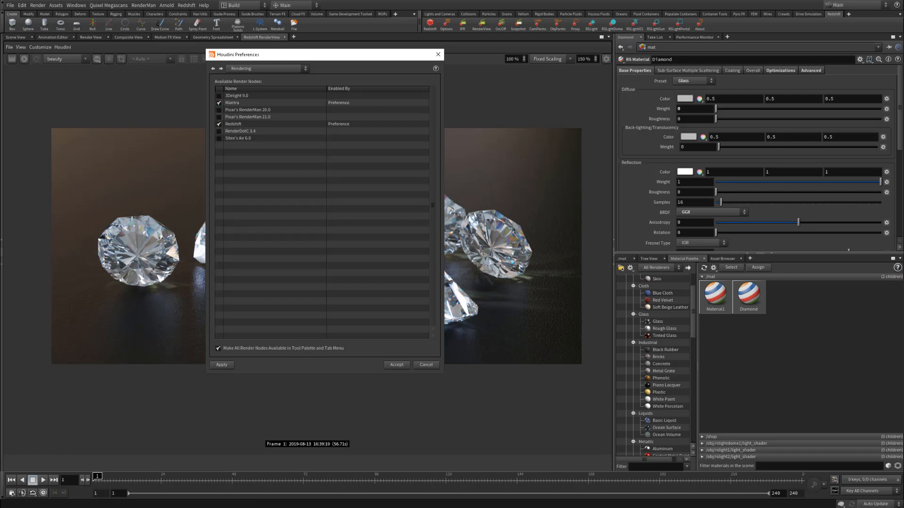
{"action": "left_click", "coordinate": [654, 466]}
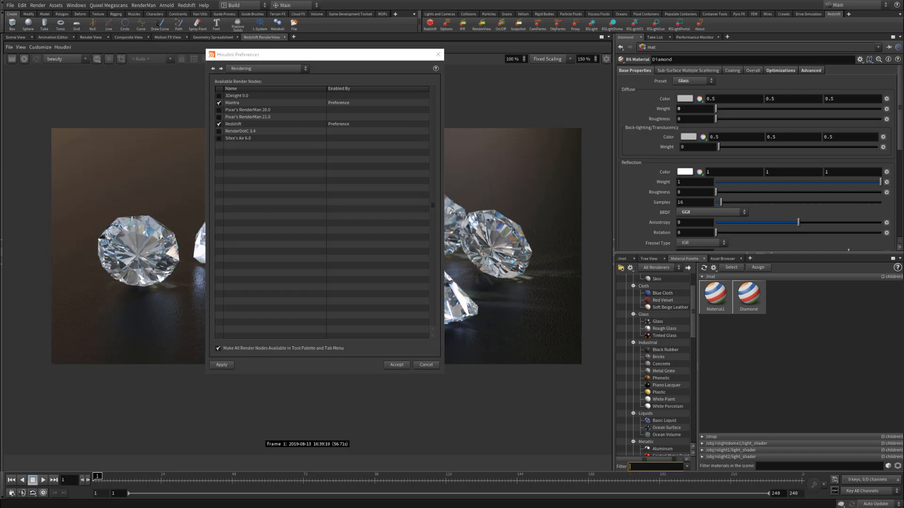
{"action": "left_click", "coordinate": [655, 267]}
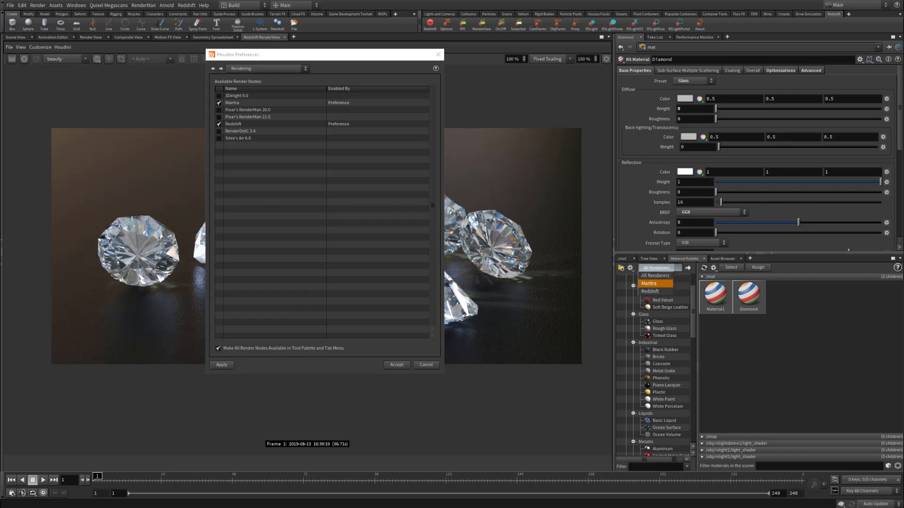
{"action": "left_click", "coordinate": [656, 291]}
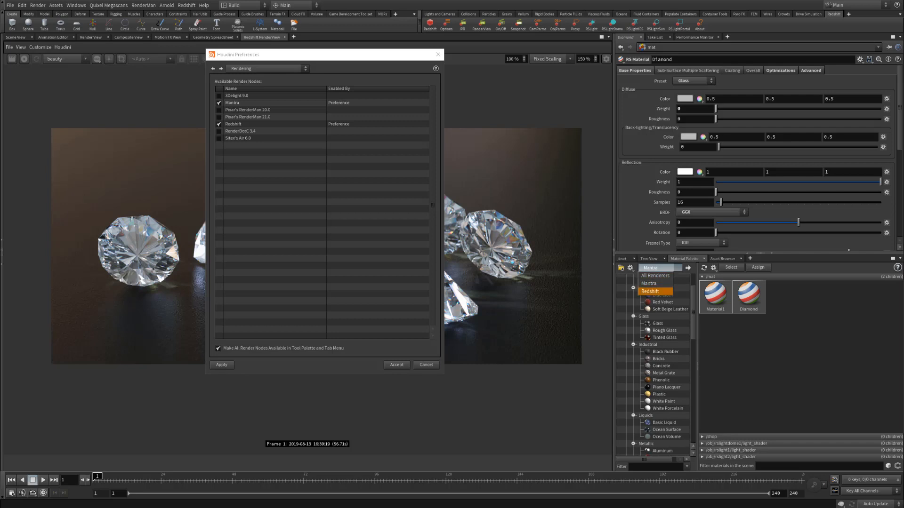
{"action": "left_click", "coordinate": [655, 275]}
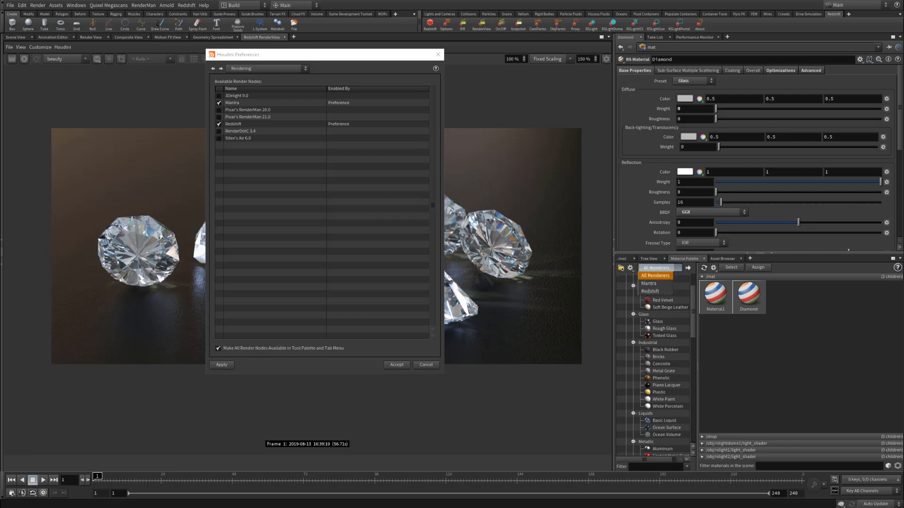
{"action": "scroll", "scroll_direction": "up", "scroll_amount": 3}
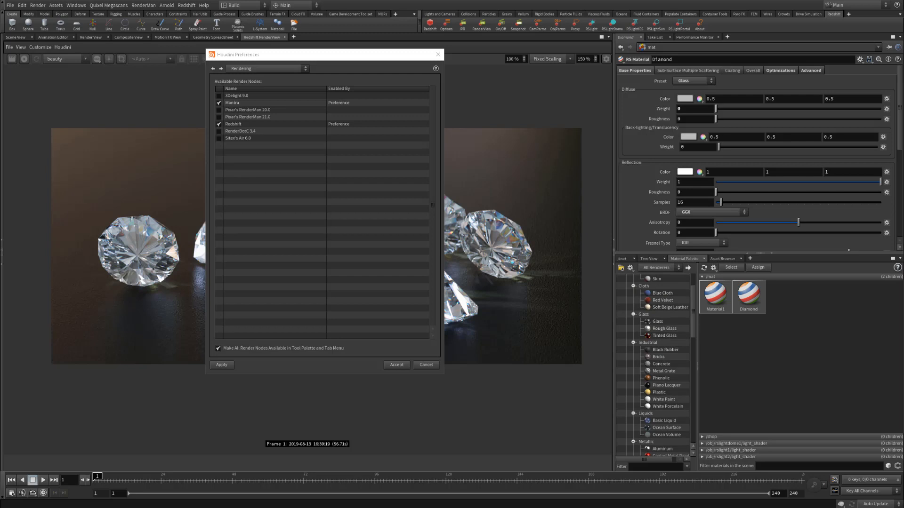
In Rendering preferences disable Mantra, keeping Redshift only, and accept.
{"action": "left_click", "coordinate": [218, 103]}
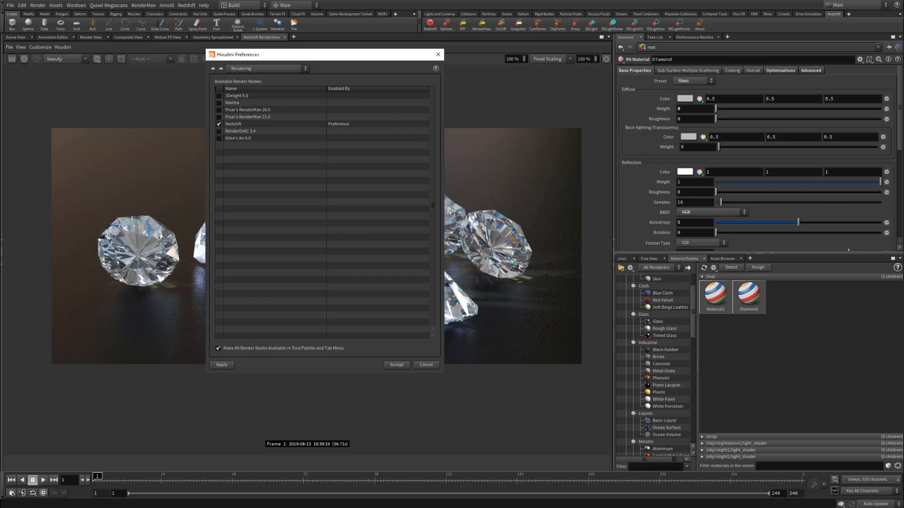
{"action": "left_click", "coordinate": [397, 364]}
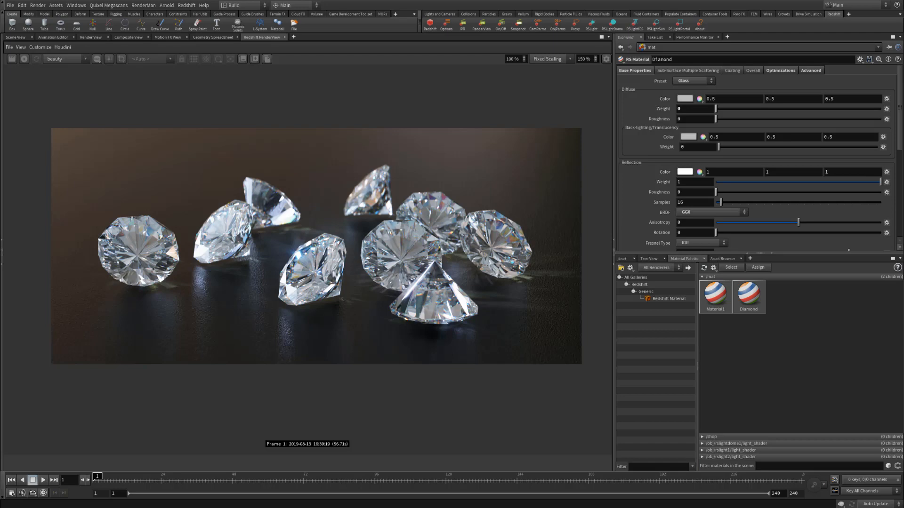
{"action": "mouse_move", "coordinate": [668, 298]}
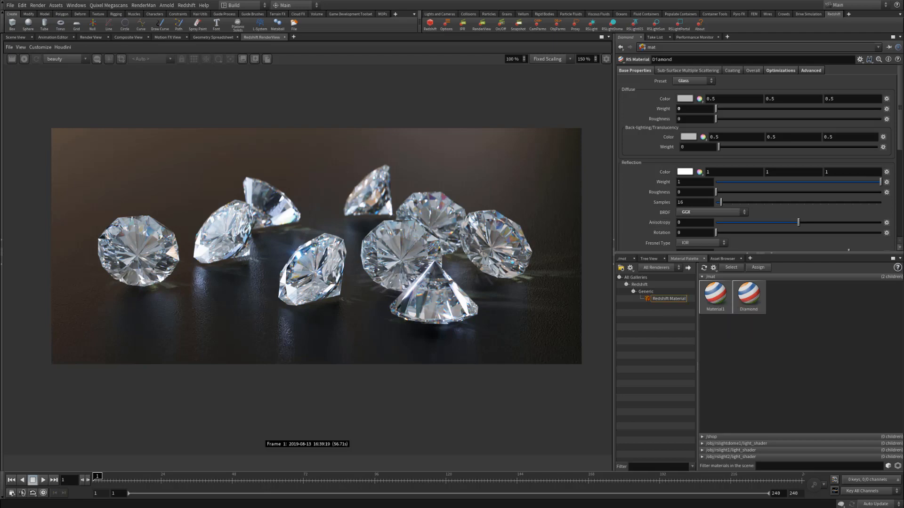
Select the Diamond node in /mat and bring up its node actions menu.
{"action": "left_click", "coordinate": [667, 298]}
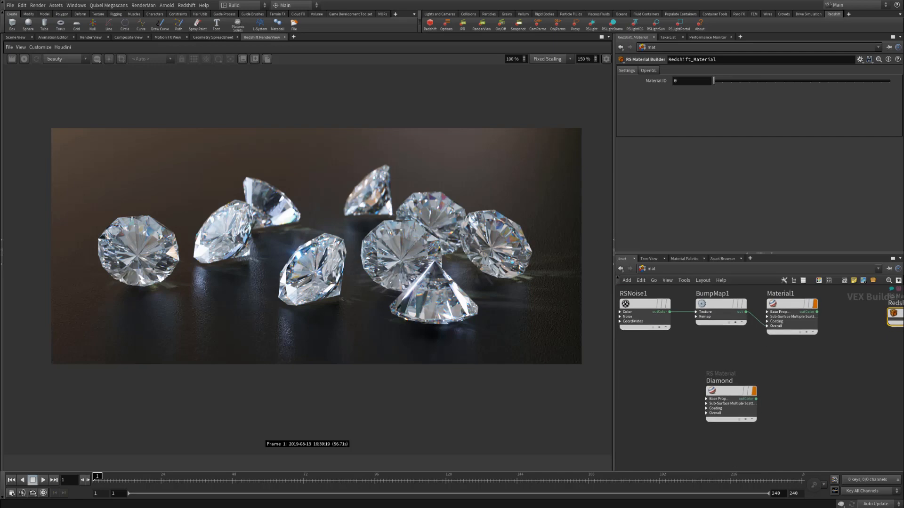
{"action": "left_click", "coordinate": [730, 390]}
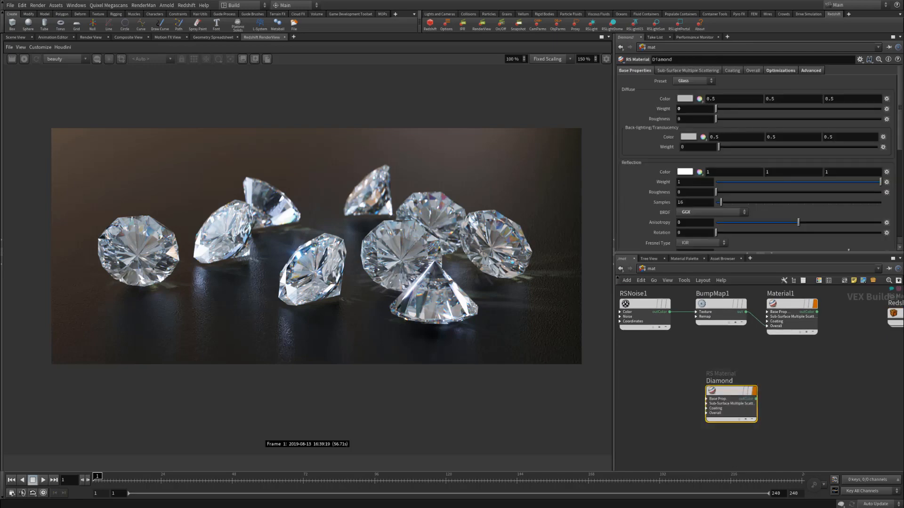
{"action": "left_click", "coordinate": [684, 258]}
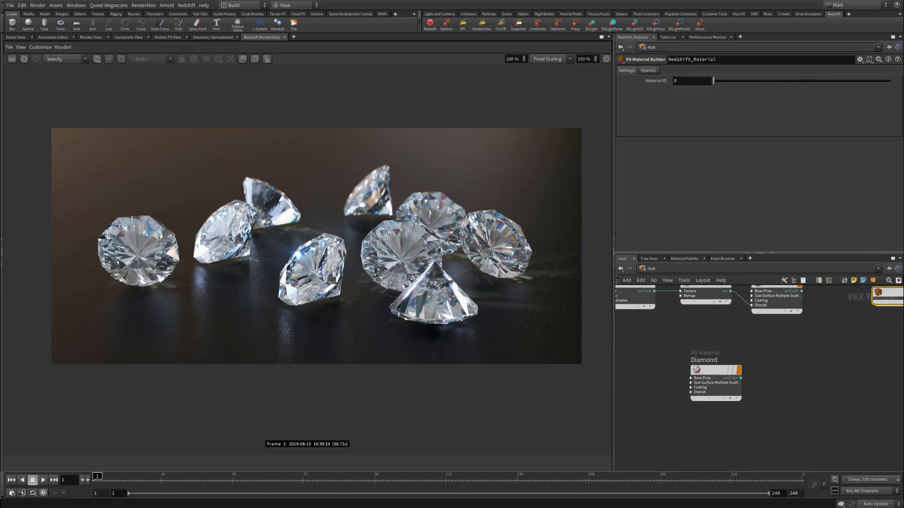
{"action": "left_click", "coordinate": [714, 369]}
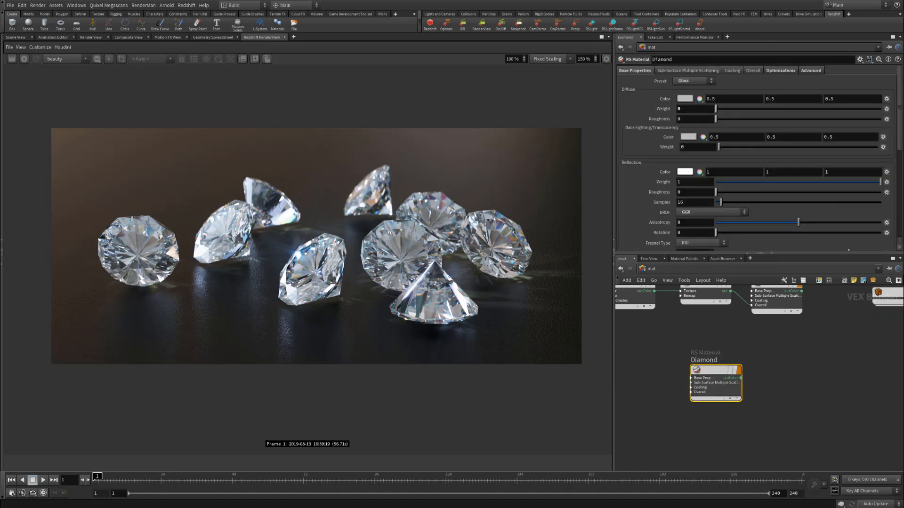
{"action": "right_click", "coordinate": [715, 380]}
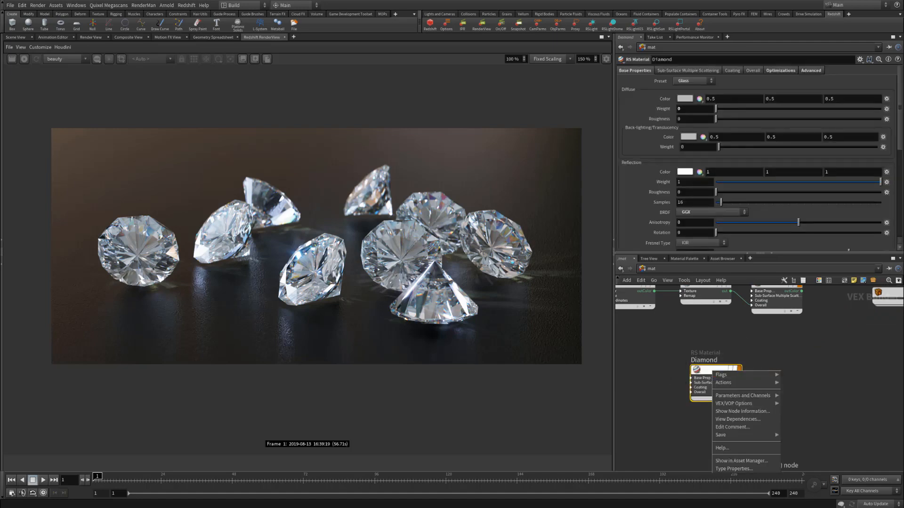
{"action": "mouse_move", "coordinate": [732, 435]}
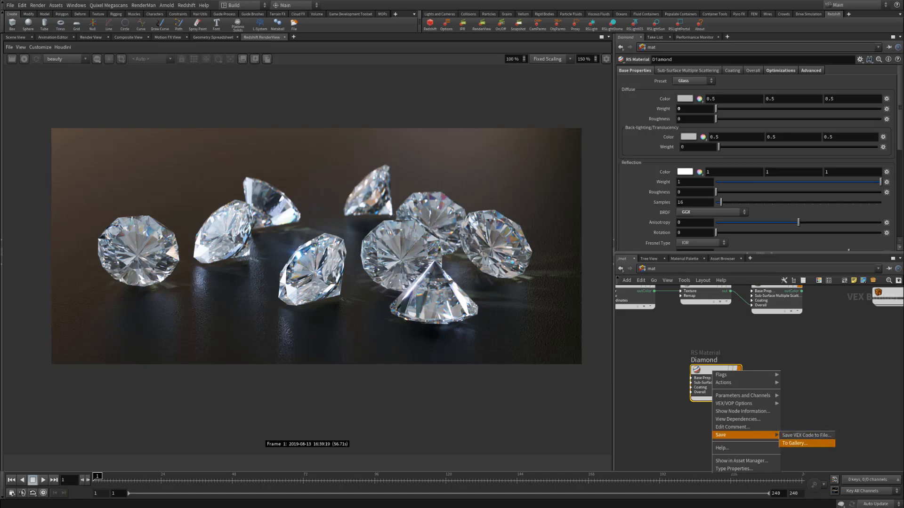
Choose Save > To Gallery to get the Edit Node Gallery Entry dialog for Diamond.
{"action": "left_click", "coordinate": [797, 444]}
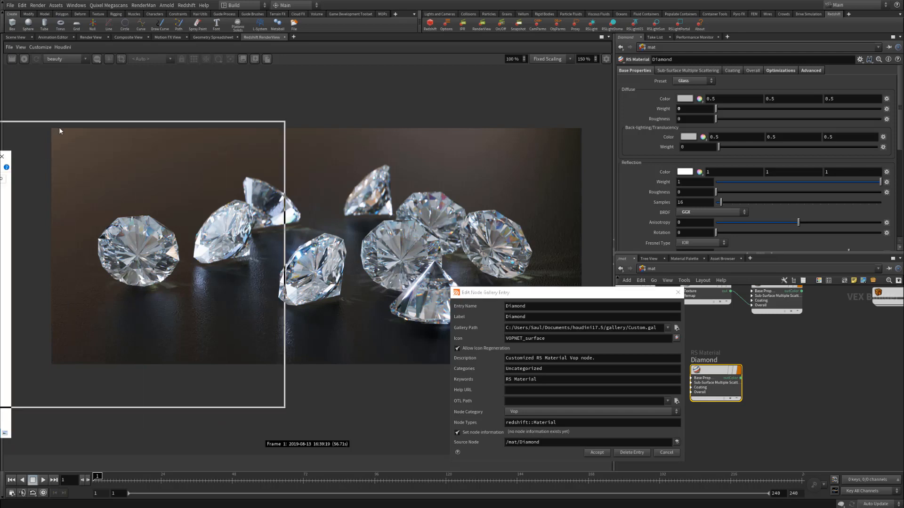
Browse File Explorer to Documents\houdini17.5\gallery and select Custom.gal.
{"action": "left_click", "coordinate": [676, 328]}
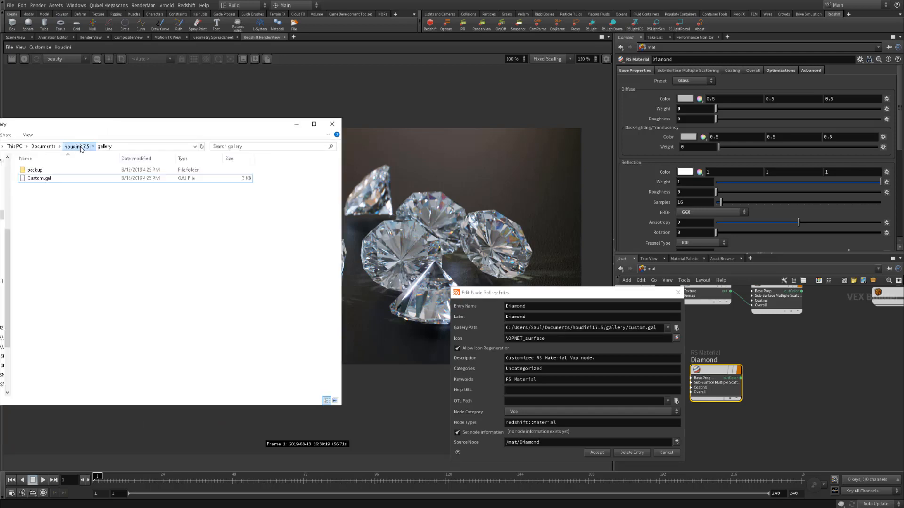
{"action": "left_click", "coordinate": [75, 145]}
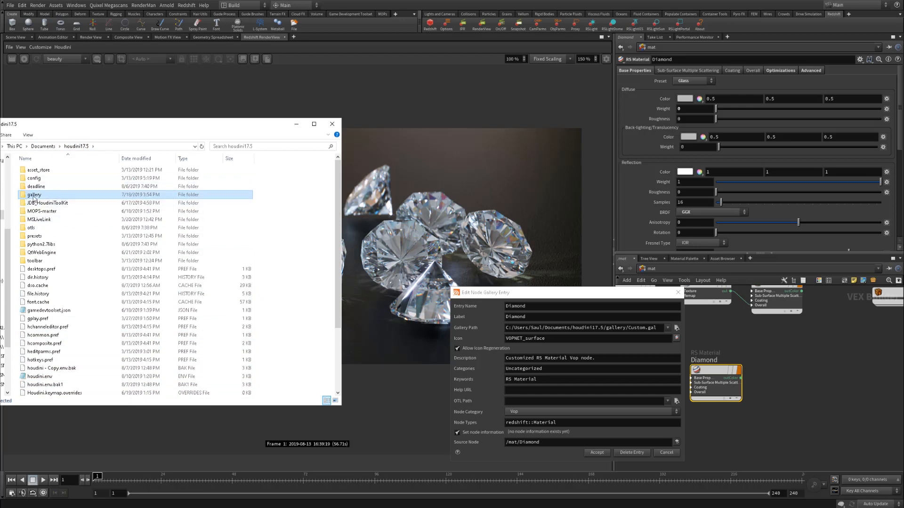
{"action": "double_click", "coordinate": [42, 194]}
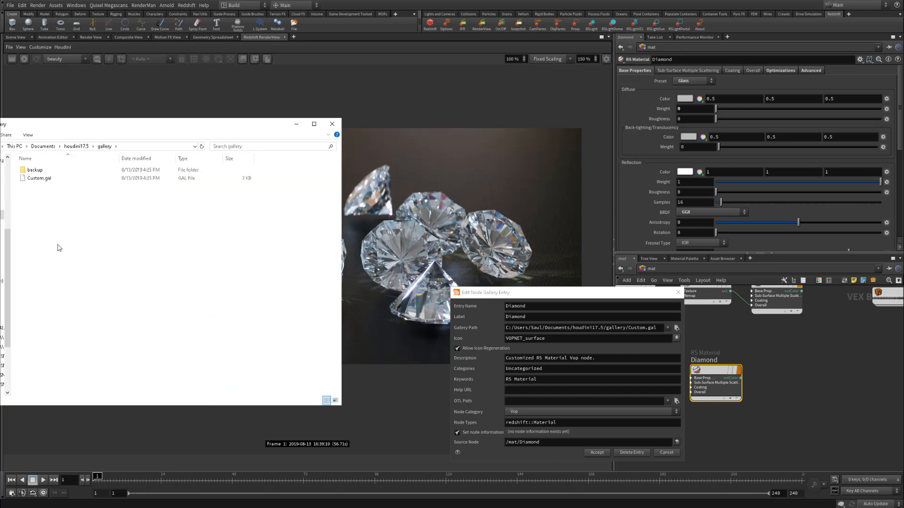
{"action": "left_click", "coordinate": [39, 177]}
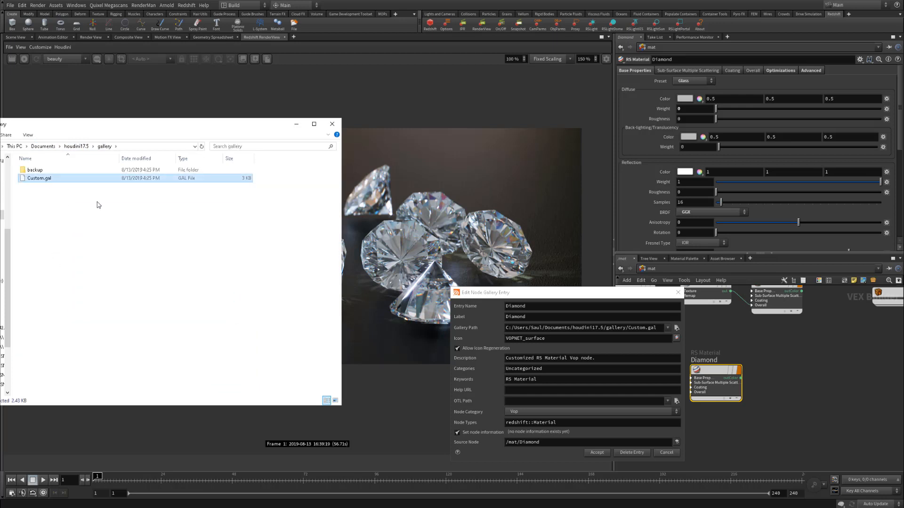
{"action": "mouse_move", "coordinate": [114, 190]}
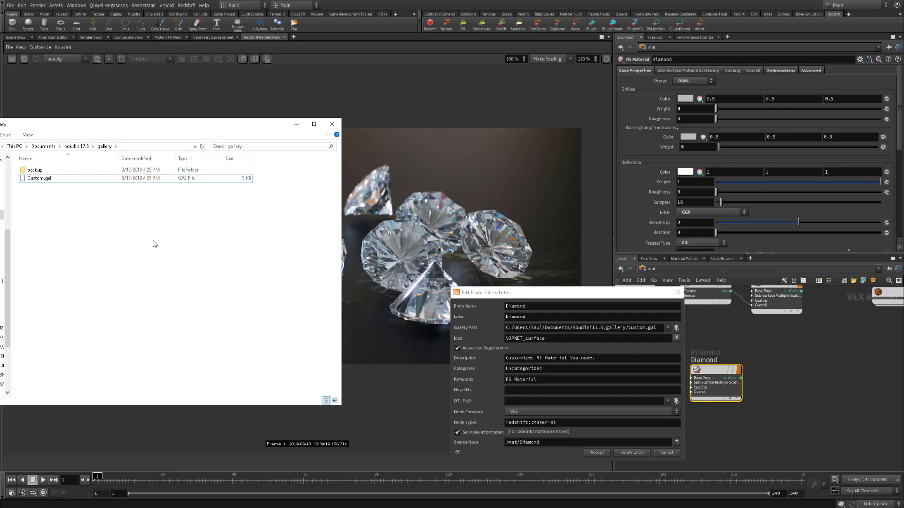
Inspect the gallery folder contents, repeatedly reselecting the Custom.gal file.
{"action": "left_click", "coordinate": [39, 178]}
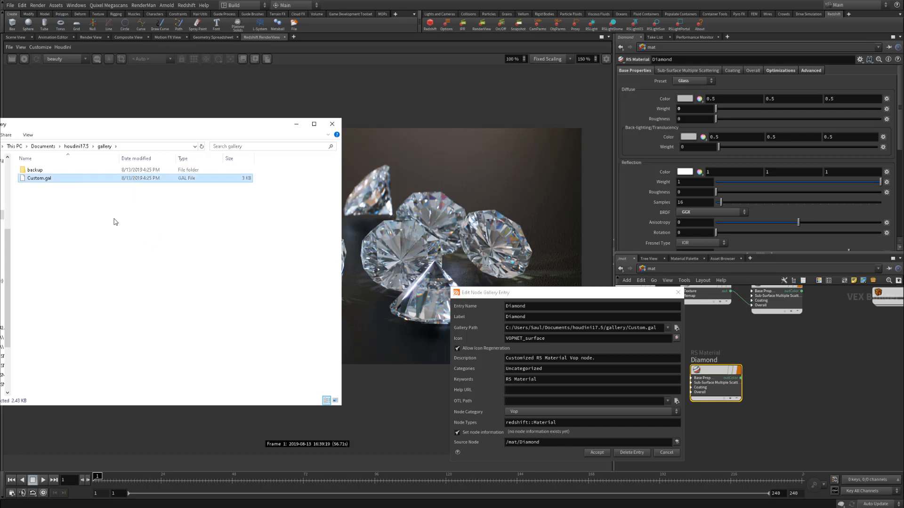
{"action": "left_click", "coordinate": [114, 222]}
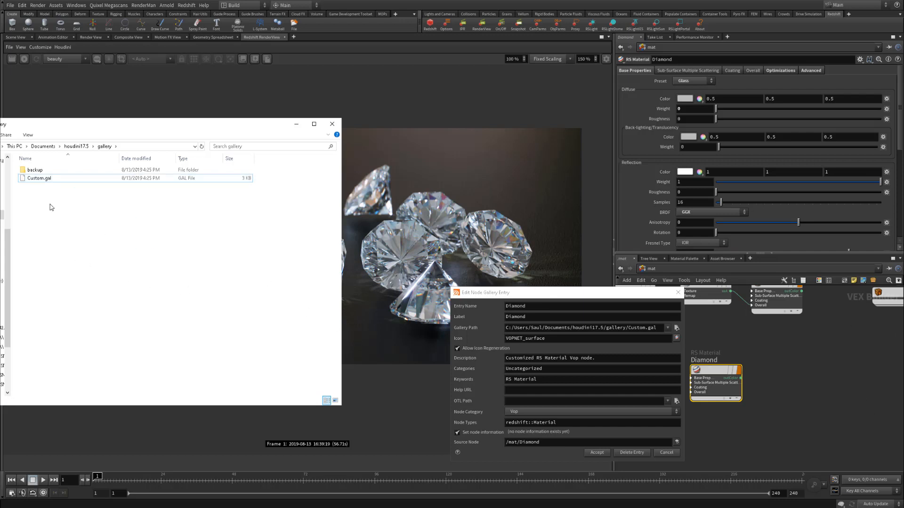
{"action": "left_click", "coordinate": [40, 178]}
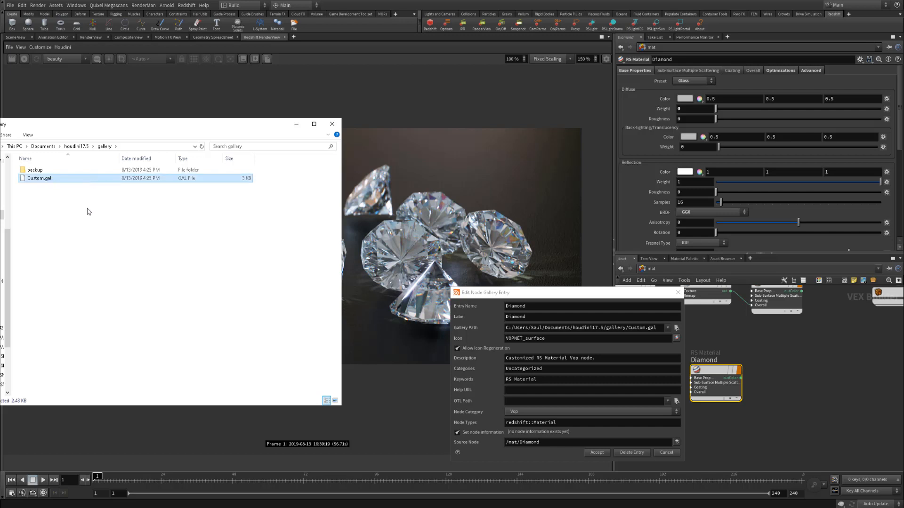
{"action": "mouse_move", "coordinate": [64, 195]}
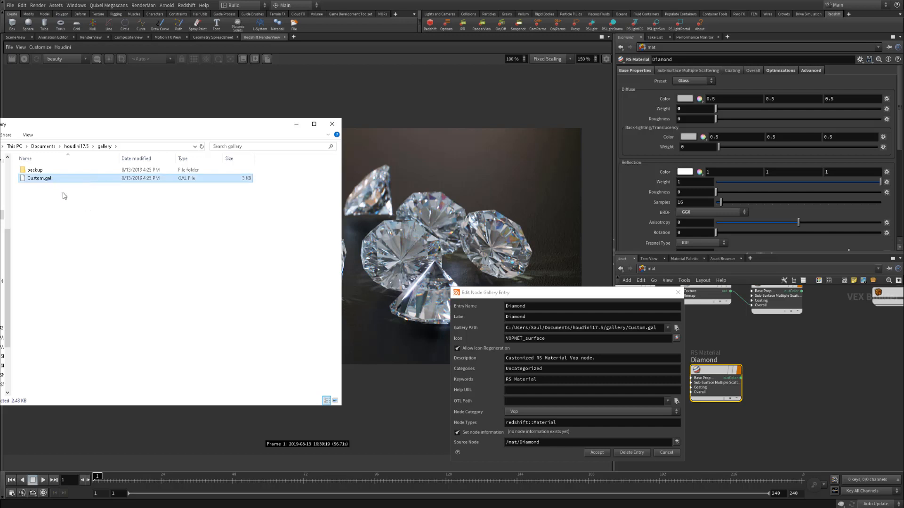
{"action": "mouse_move", "coordinate": [94, 237]}
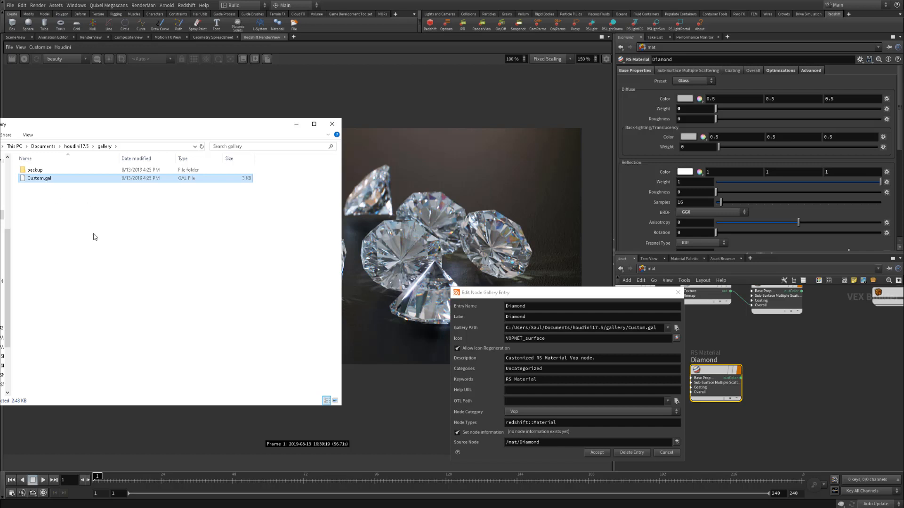
{"action": "left_click", "coordinate": [87, 240]}
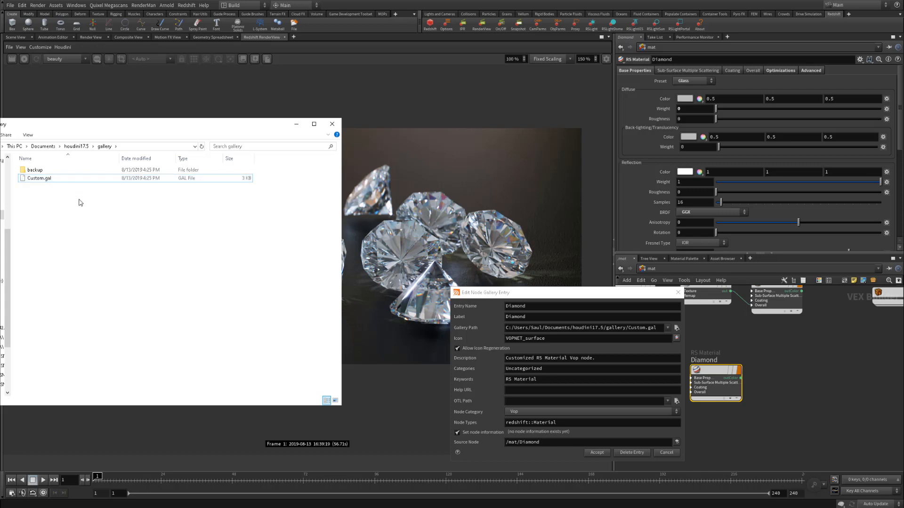
{"action": "left_click", "coordinate": [39, 177]}
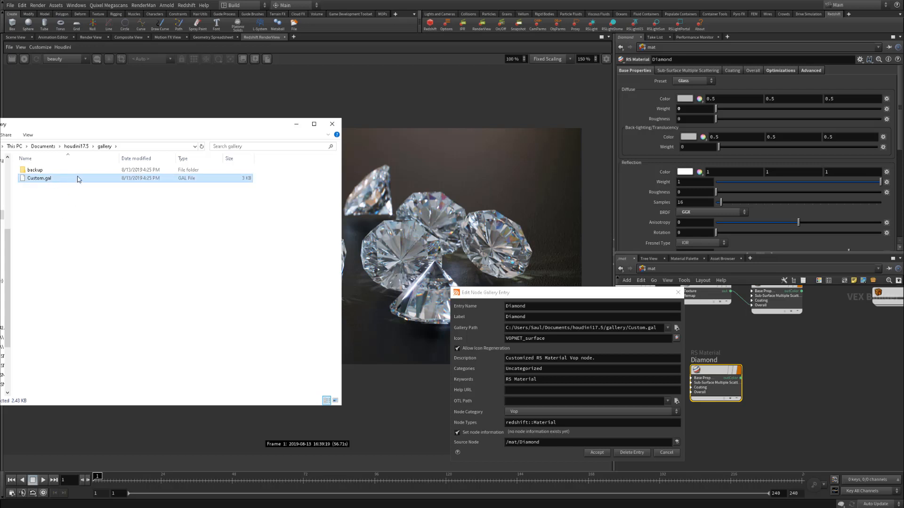
Edit the Redshift Material gallery entry to read its categories and keywords, then cancel.
{"action": "left_click", "coordinate": [332, 125]}
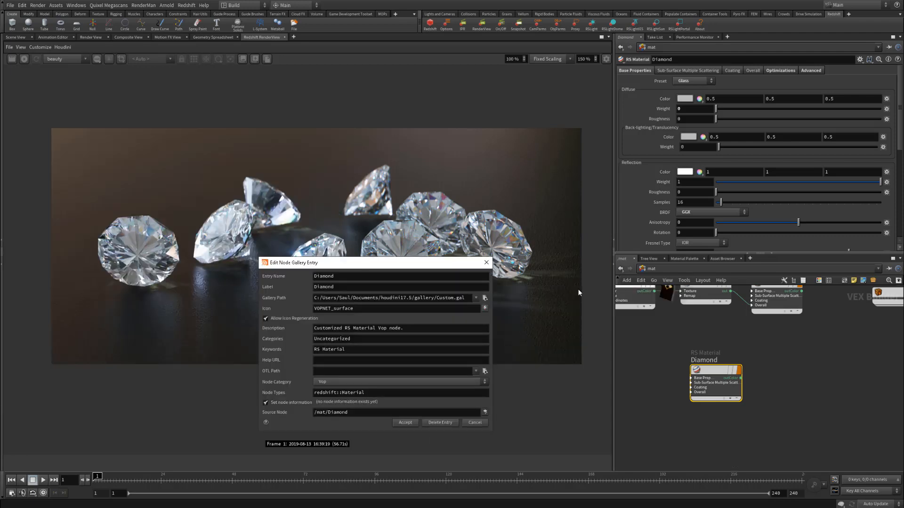
{"action": "left_click", "coordinate": [683, 258]}
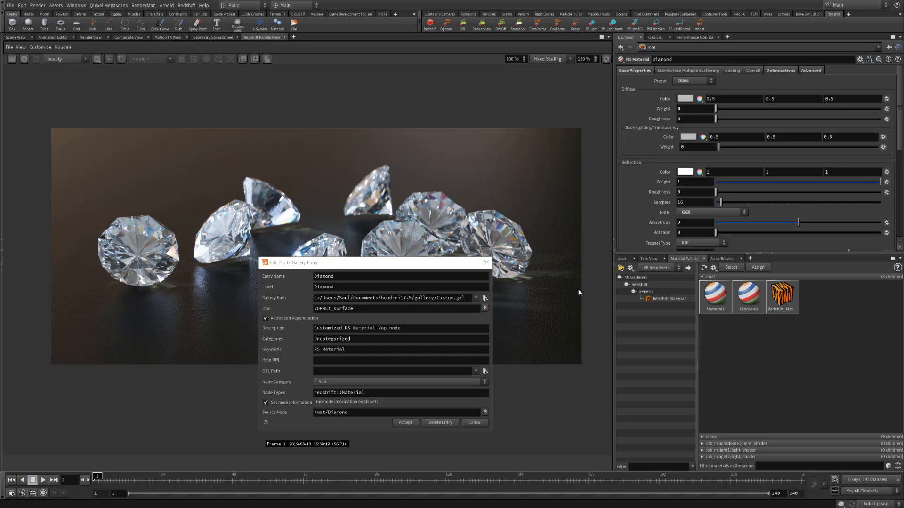
{"action": "mouse_move", "coordinate": [498, 184]}
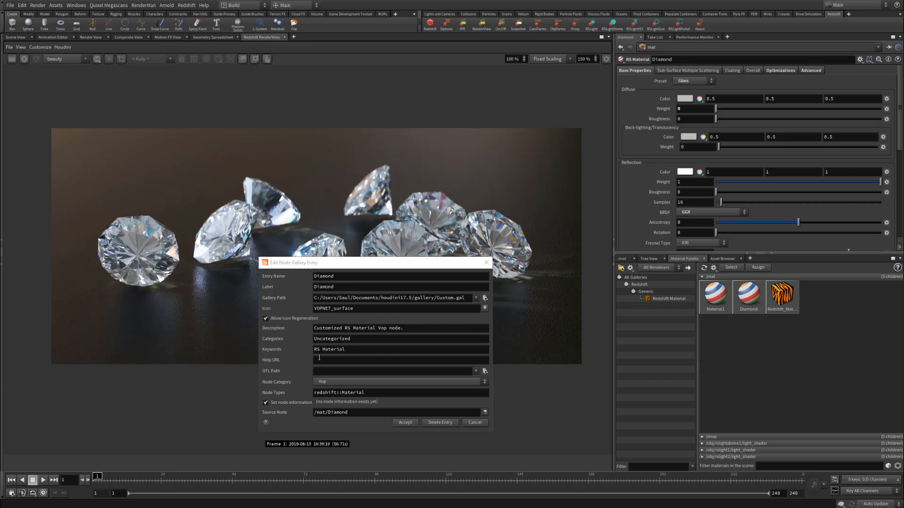
{"action": "mouse_move", "coordinate": [446, 391]}
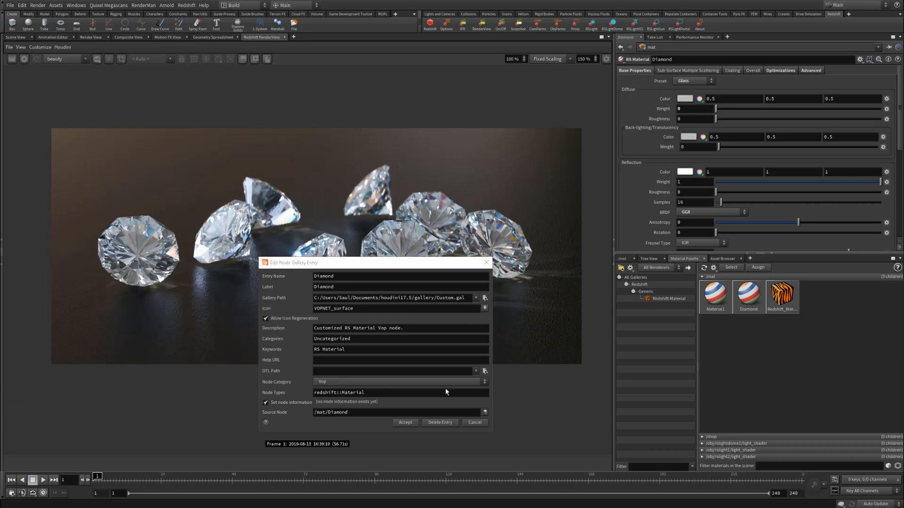
{"action": "mouse_move", "coordinate": [430, 429]}
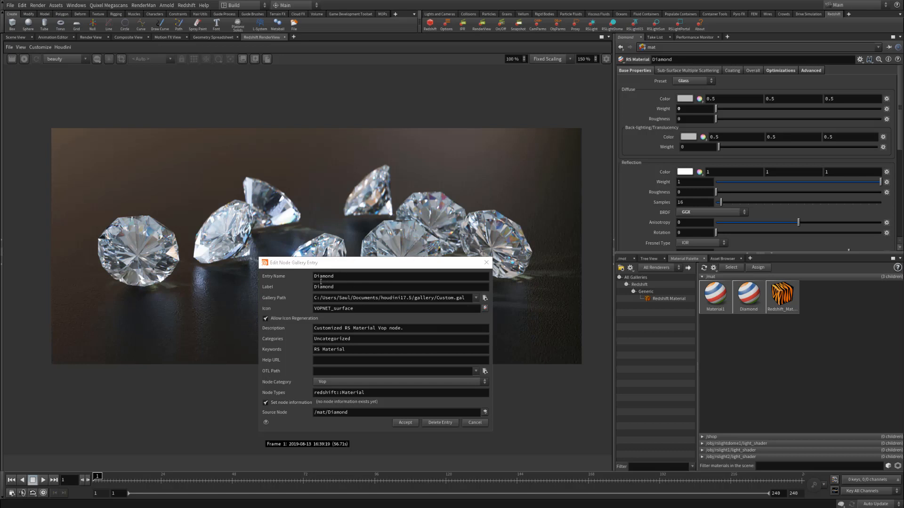
{"action": "mouse_move", "coordinate": [381, 404]}
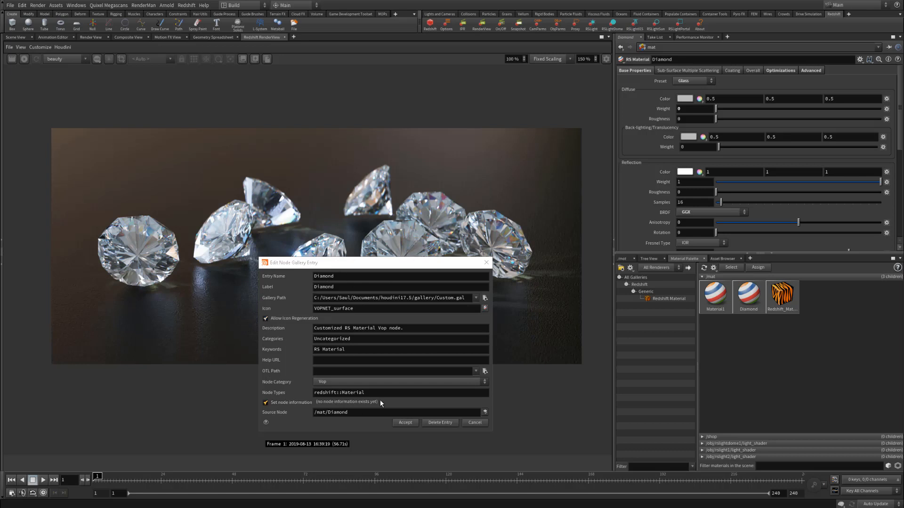
{"action": "mouse_move", "coordinate": [372, 317]}
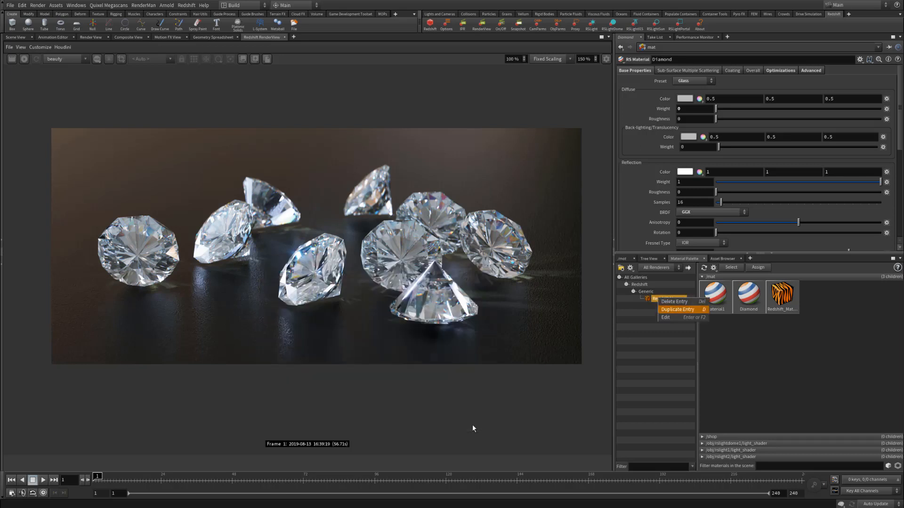
{"action": "left_click", "coordinate": [668, 298]}
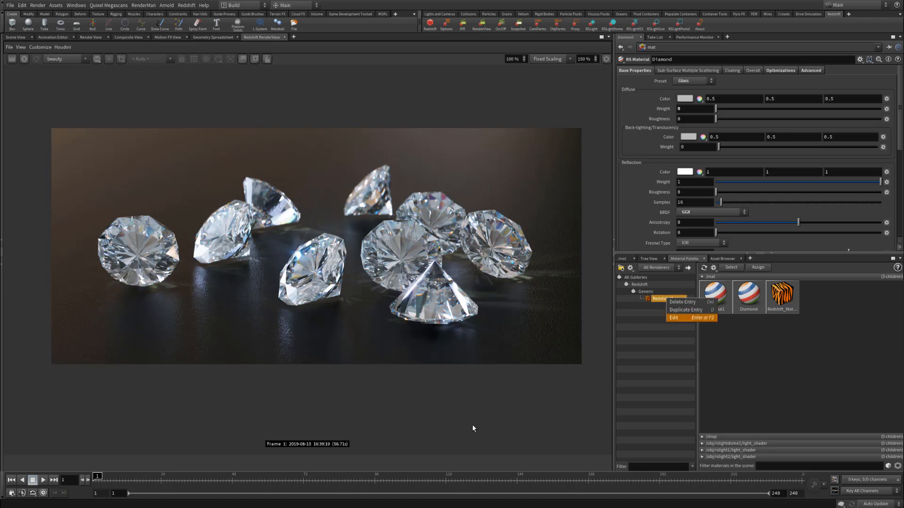
{"action": "left_click", "coordinate": [673, 318]}
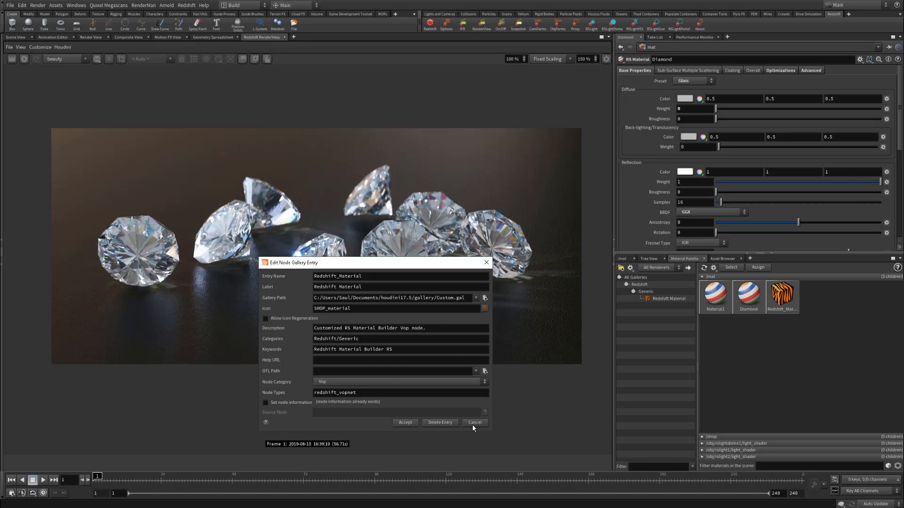
{"action": "left_click", "coordinate": [475, 423]}
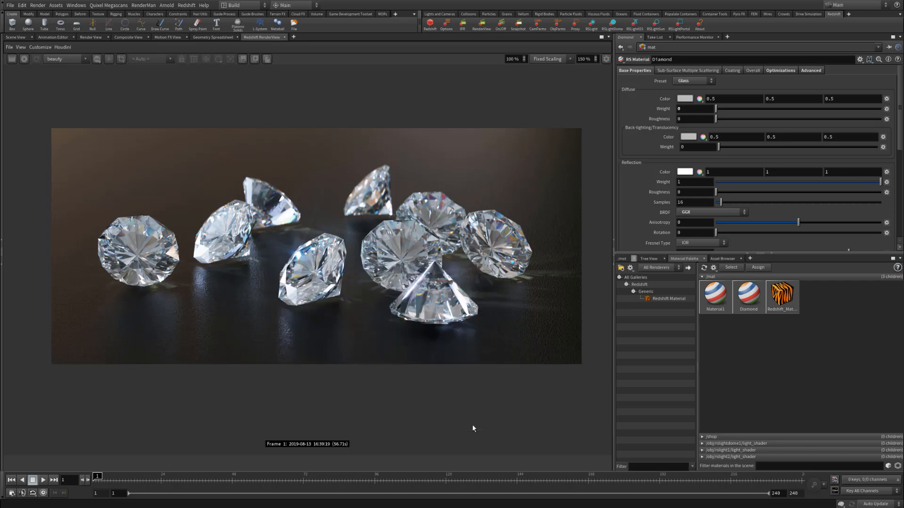
Reopen the Diamond gallery entry and add keywords Redshift Refractive Diamond.
{"action": "right_click", "coordinate": [699, 369]}
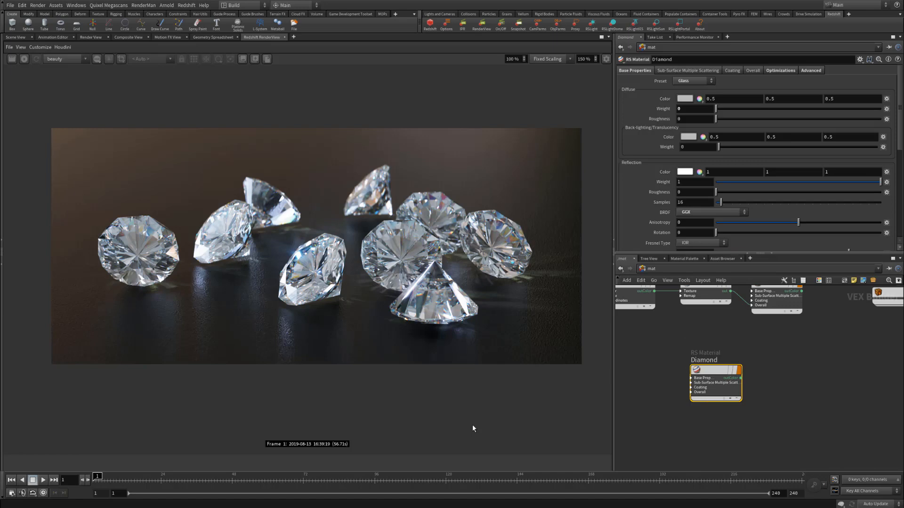
{"action": "mouse_move", "coordinate": [714, 383]}
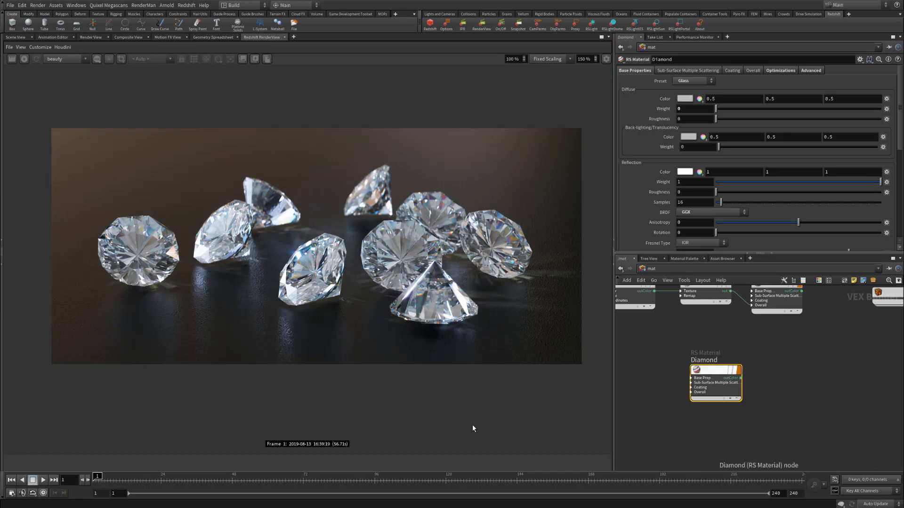
{"action": "right_click", "coordinate": [714, 372]}
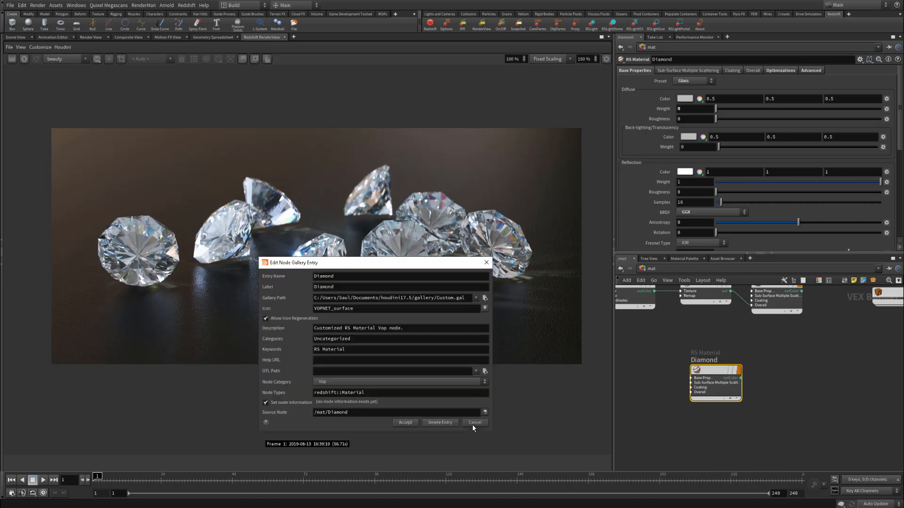
{"action": "left_click", "coordinate": [684, 258]}
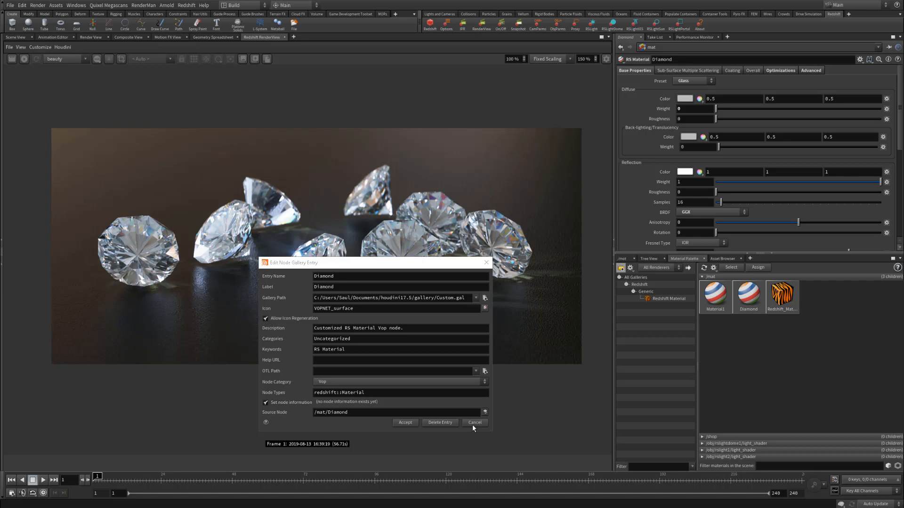
{"action": "left_click", "coordinate": [401, 349]}
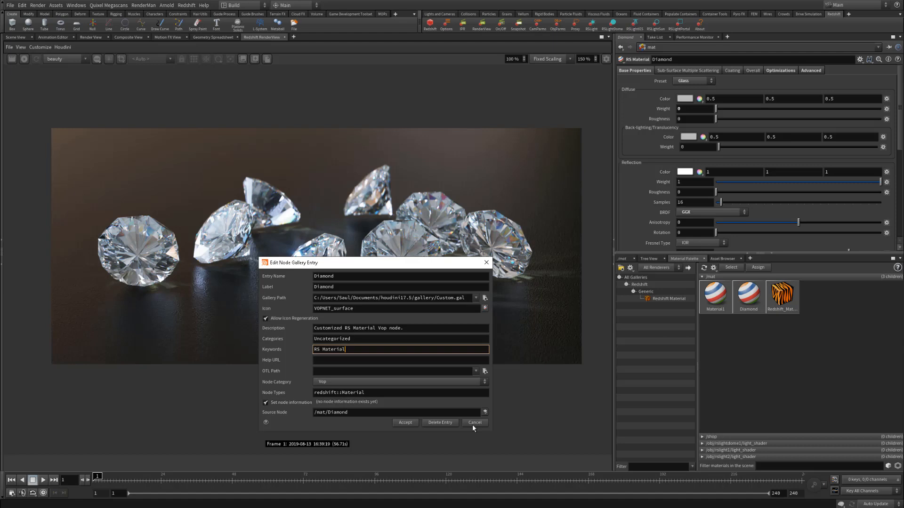
{"action": "type", "text": "Redshift"}
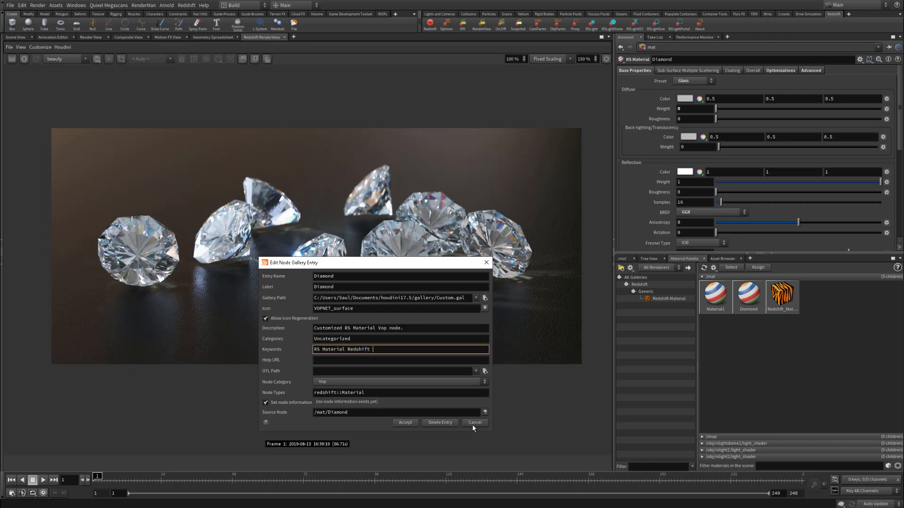
{"action": "type", "text": "Refractive"}
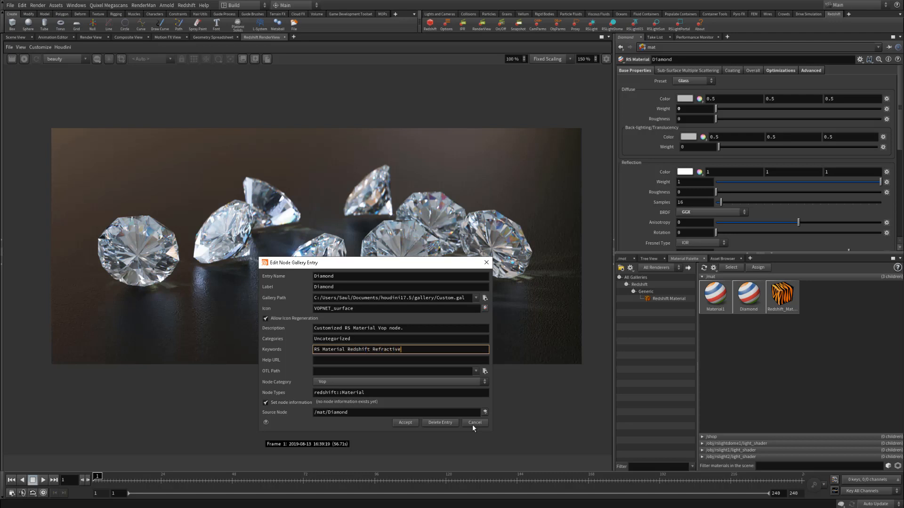
{"action": "type", "text": "Diamond"}
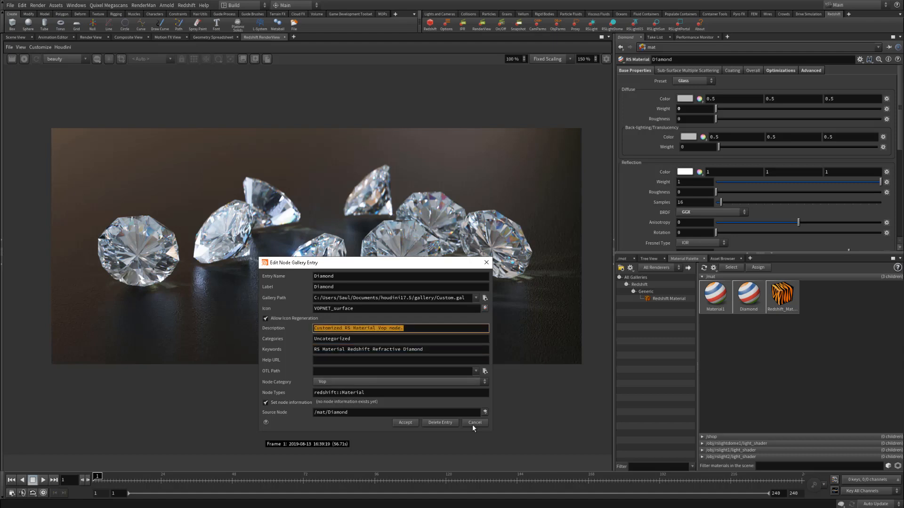
Set description Refractive Diamond Material and category Redshift/Refractive, then accept.
{"action": "type", "text": "Refractive Diamon"}
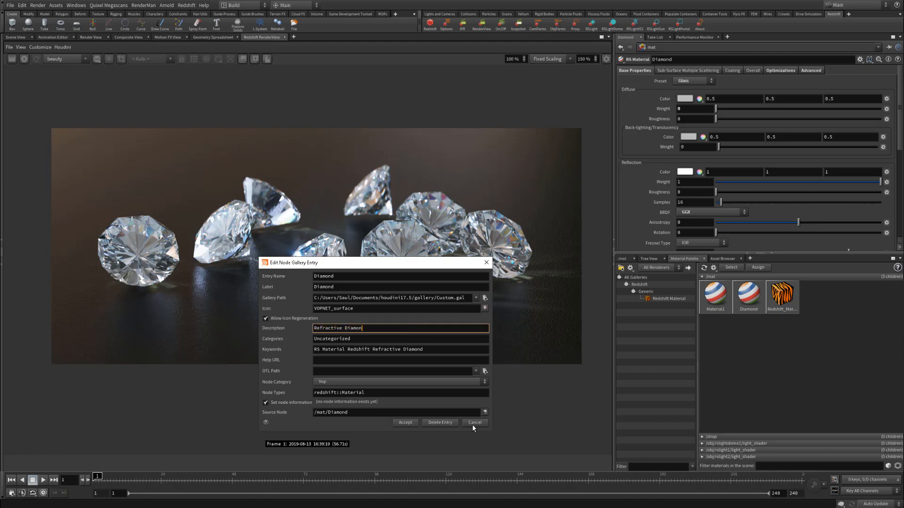
{"action": "type", "text": "Material"}
{"action": "left_click", "coordinate": [400, 338]}
{"action": "type", "text": "Redshi"}
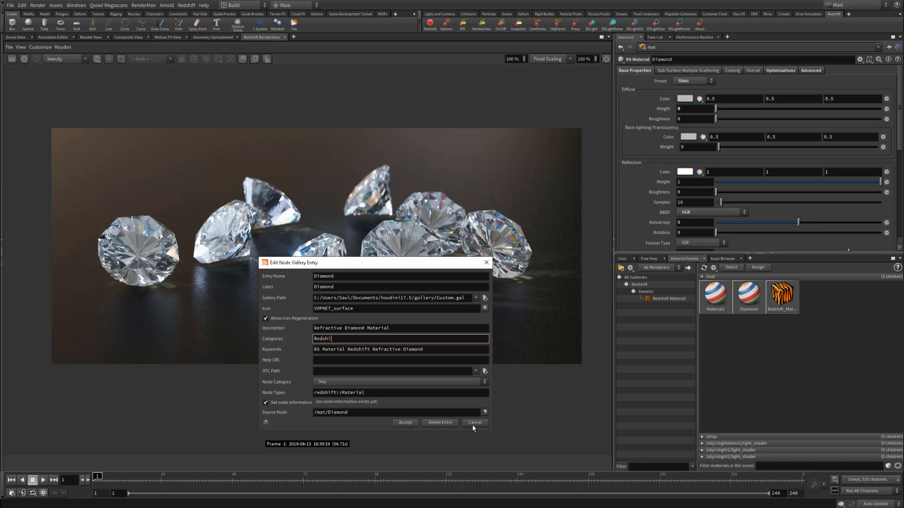
{"action": "type", "text": "ft"}
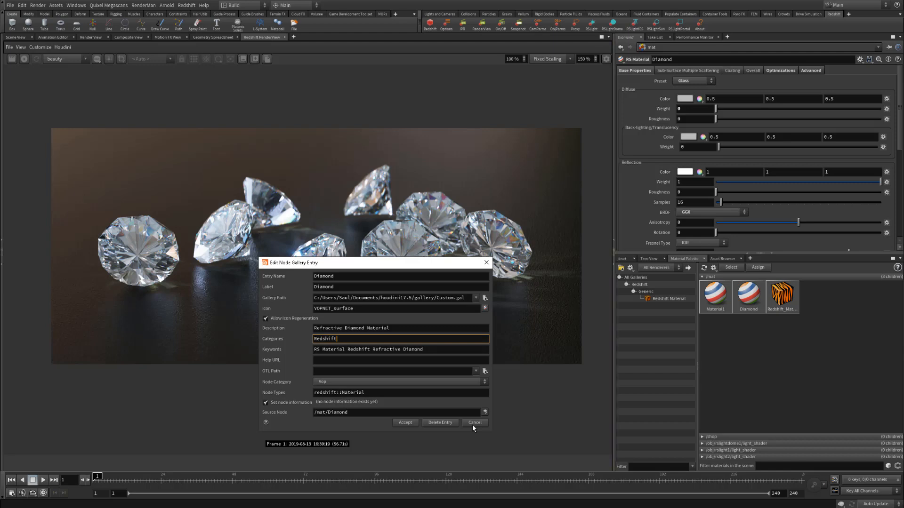
{"action": "type", "text": "/R"}
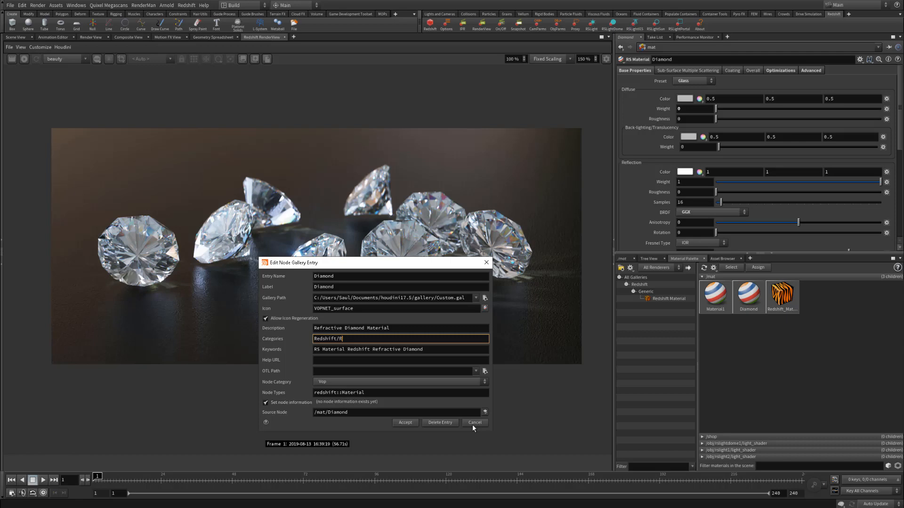
{"action": "type", "text": "efractive"}
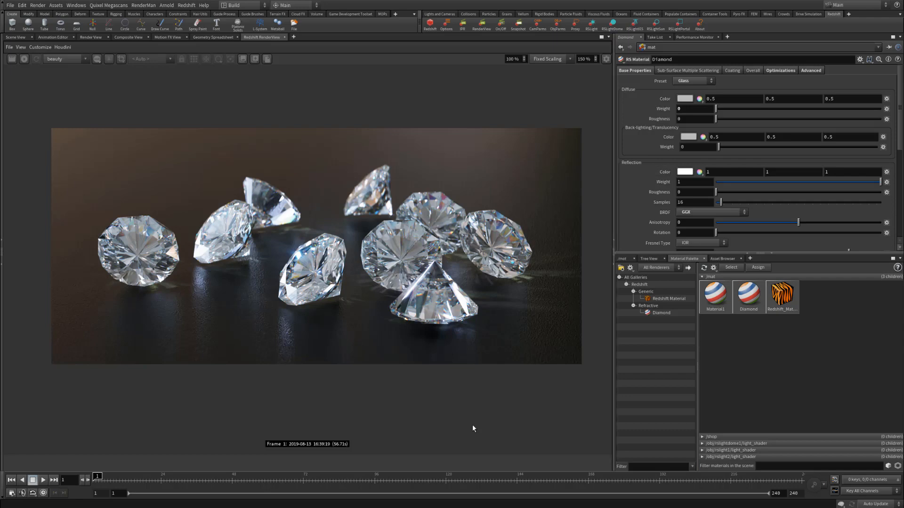
{"action": "left_click", "coordinate": [661, 313]}
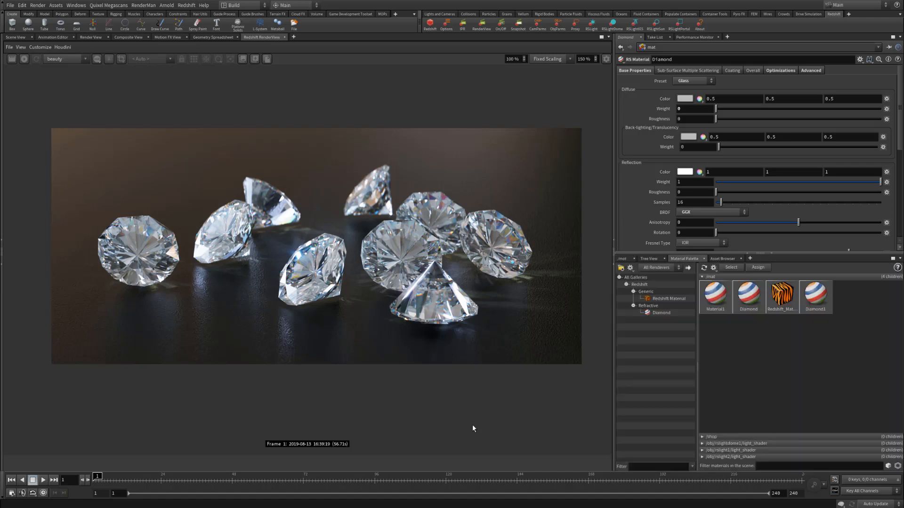
{"action": "right_click", "coordinate": [815, 294]}
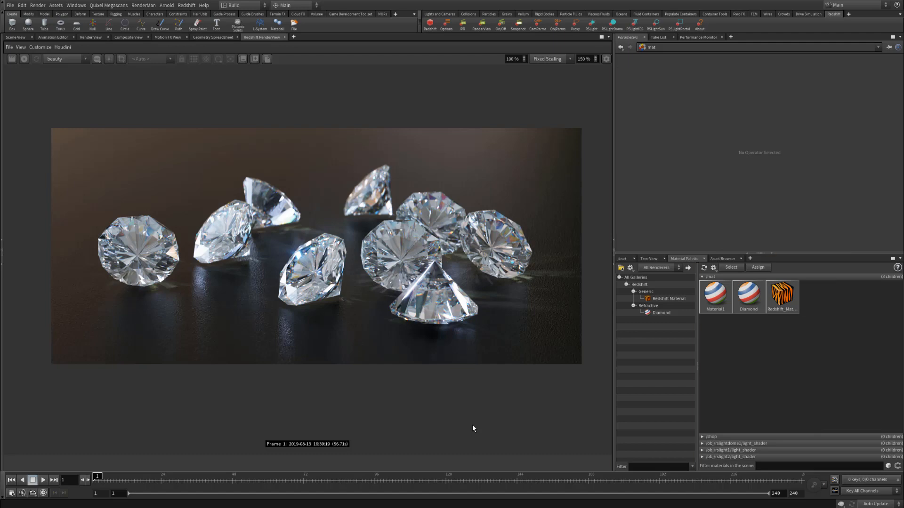
{"action": "right_click", "coordinate": [660, 312]}
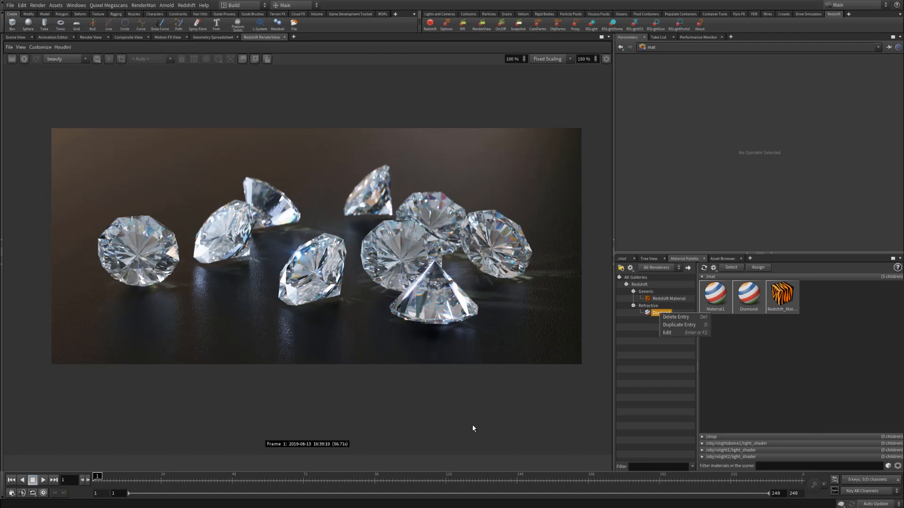
{"action": "left_click", "coordinate": [666, 332]}
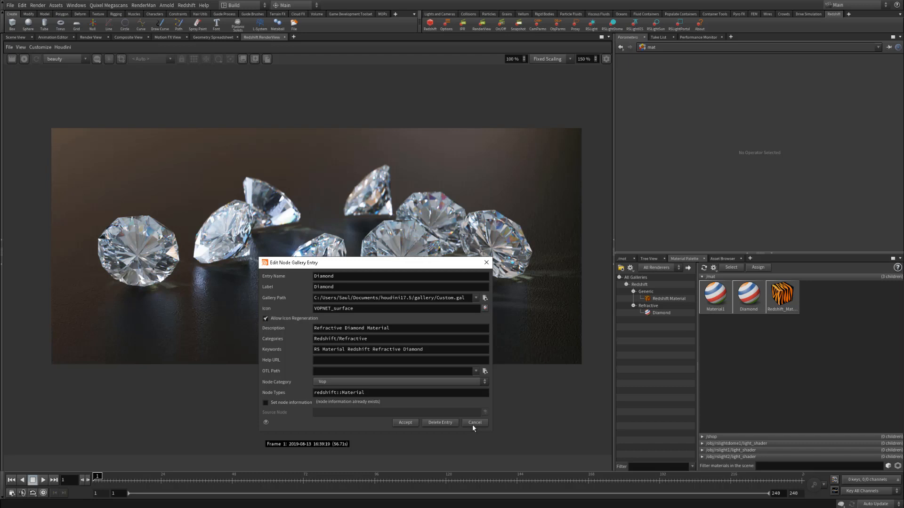
{"action": "left_click", "coordinate": [475, 423]}
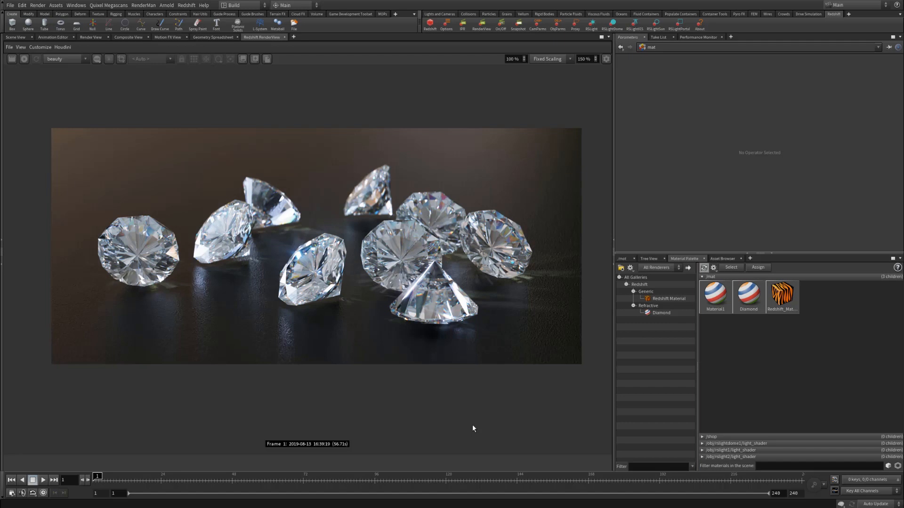
{"action": "mouse_move", "coordinate": [712, 267]}
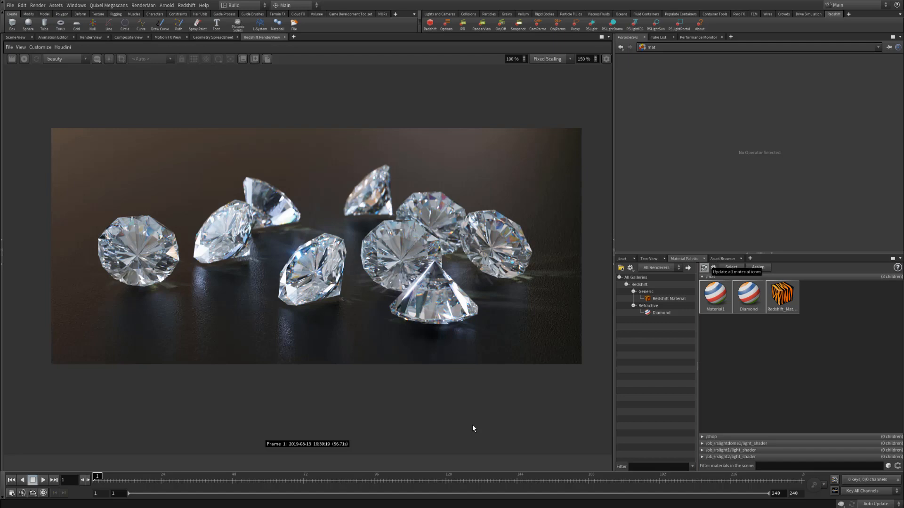